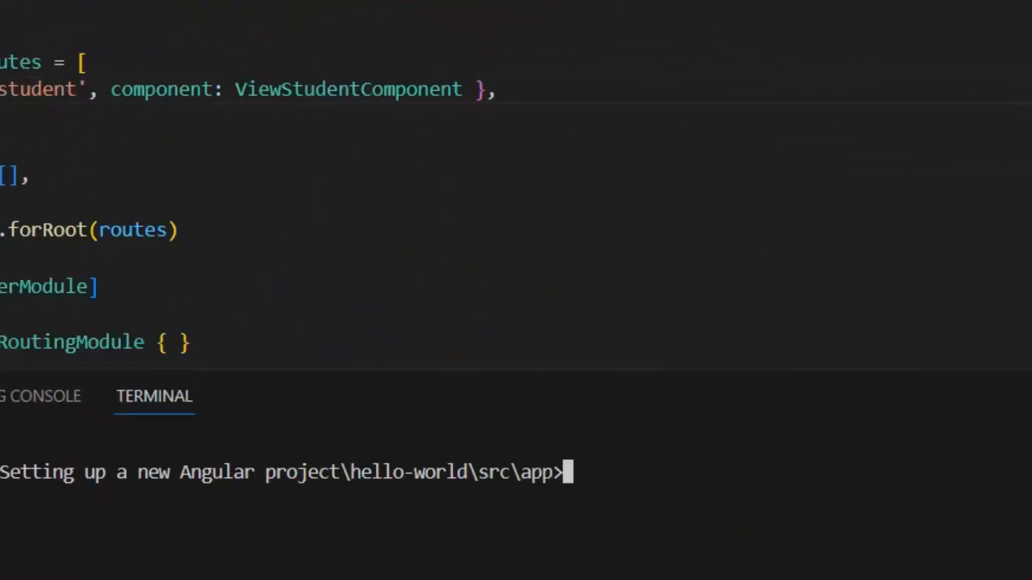
Run ng g m exam --routing --module=app to create a routed exam module registered in AppModule.
text(ng g)
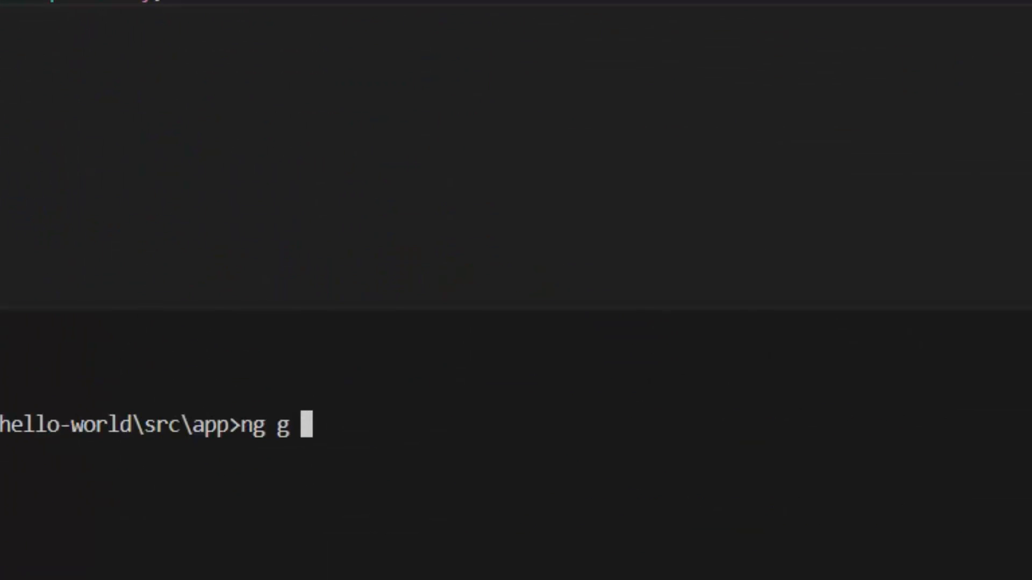
text(m exa)
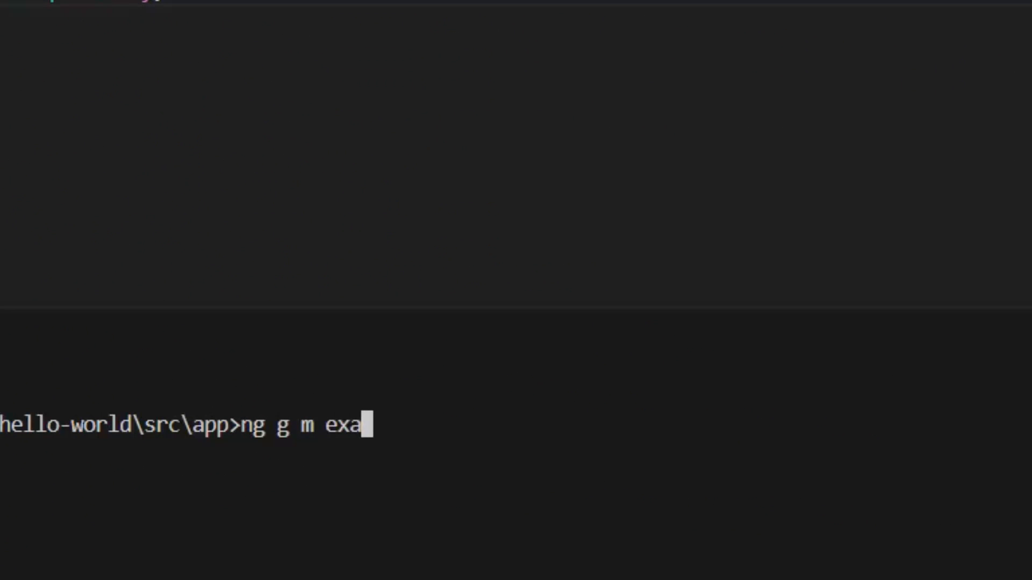
text(m)
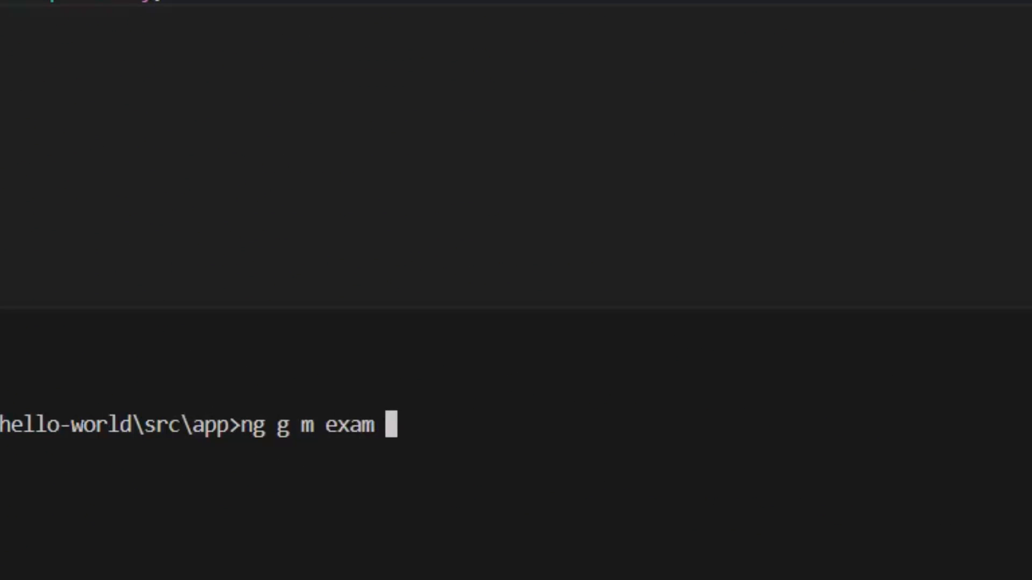
text(--ro)
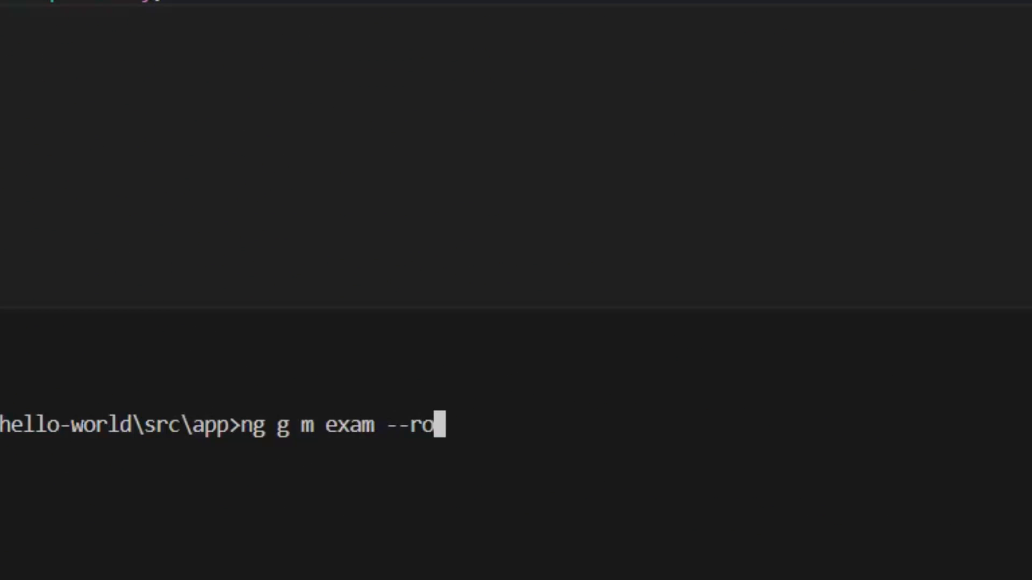
text(uting --)
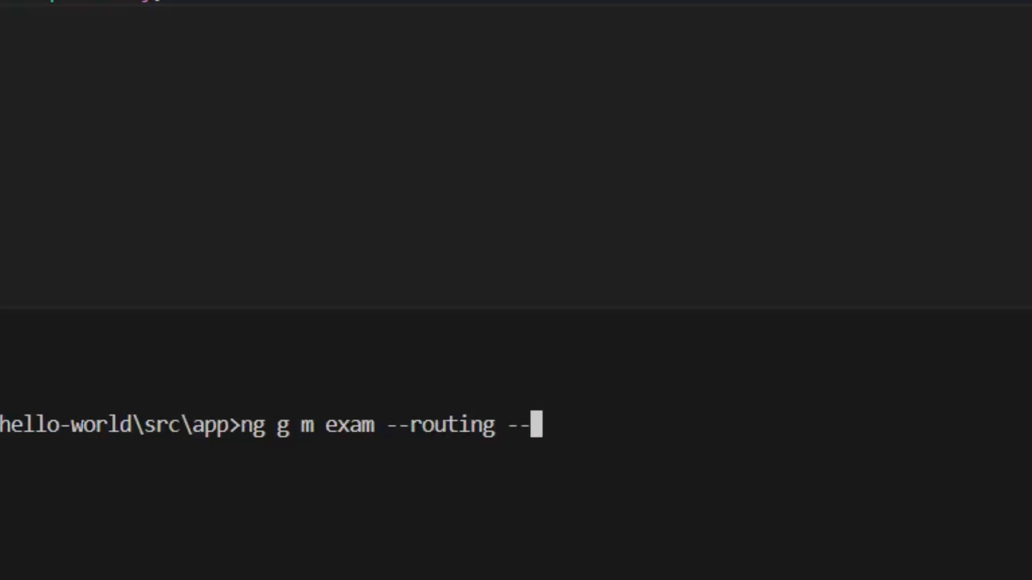
text(md)
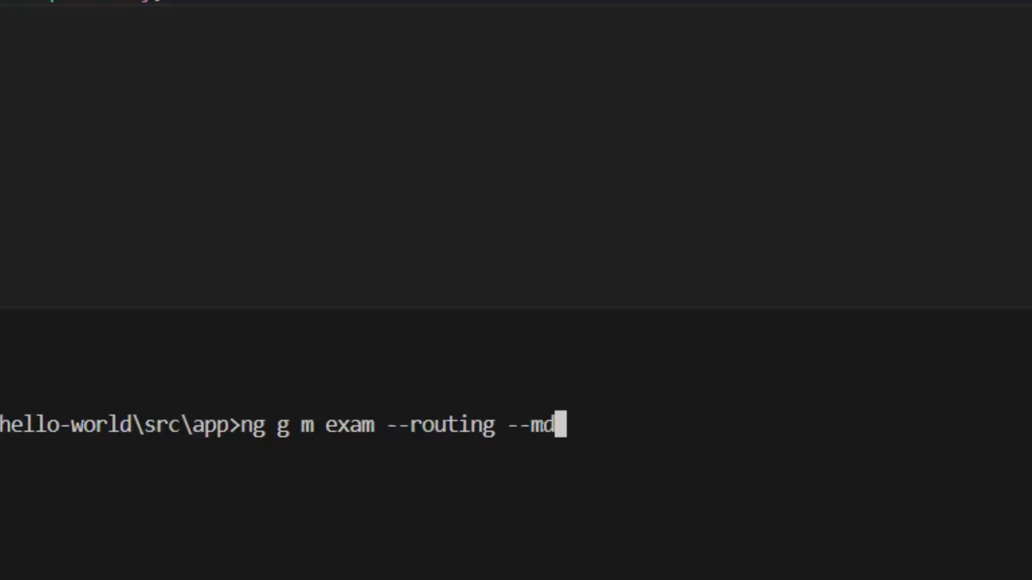
text(ou)
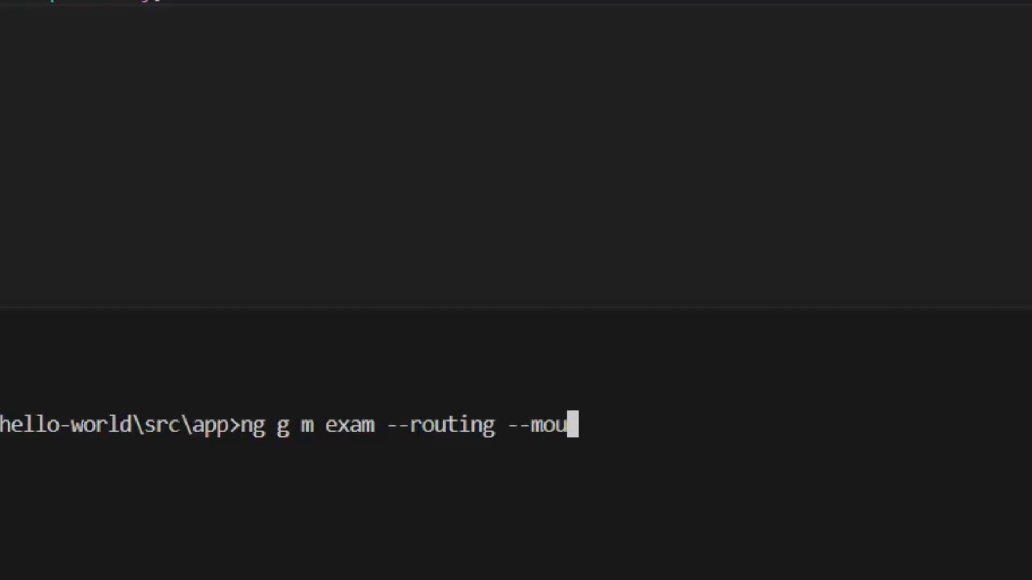
text(dule=)
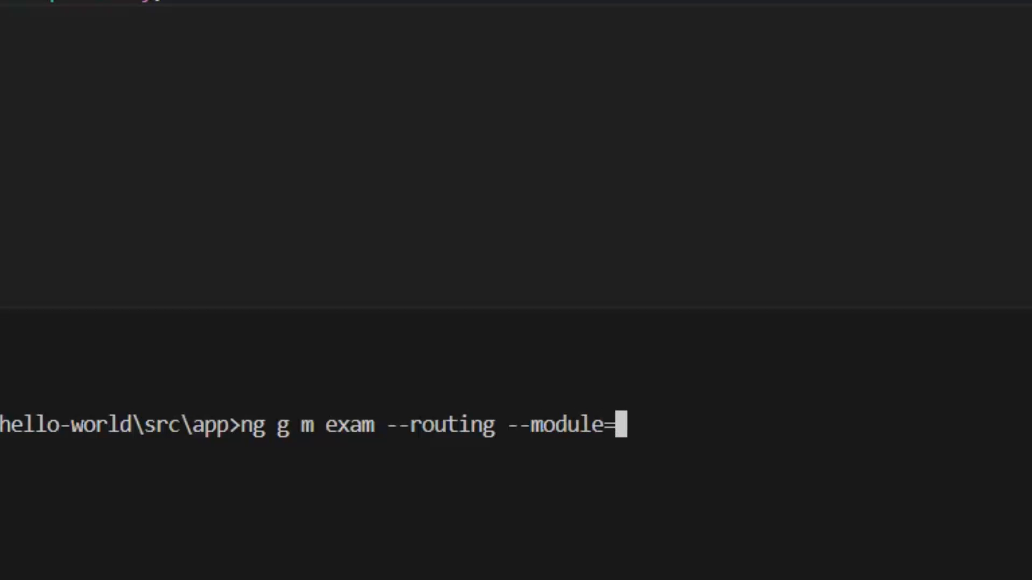
text(app)
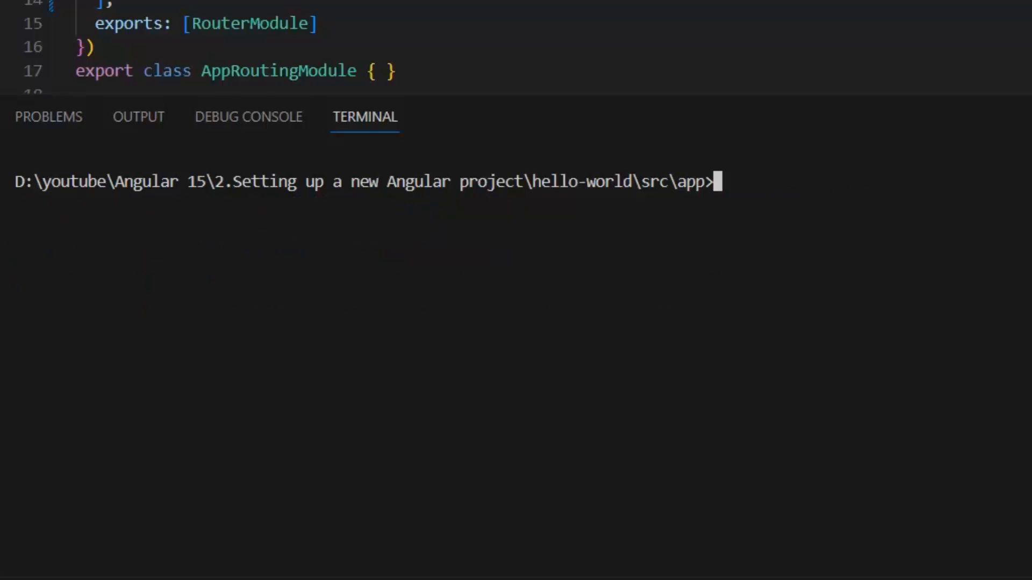
From the exam folder, generate the result and datesheet components with ng g c.
text(c)
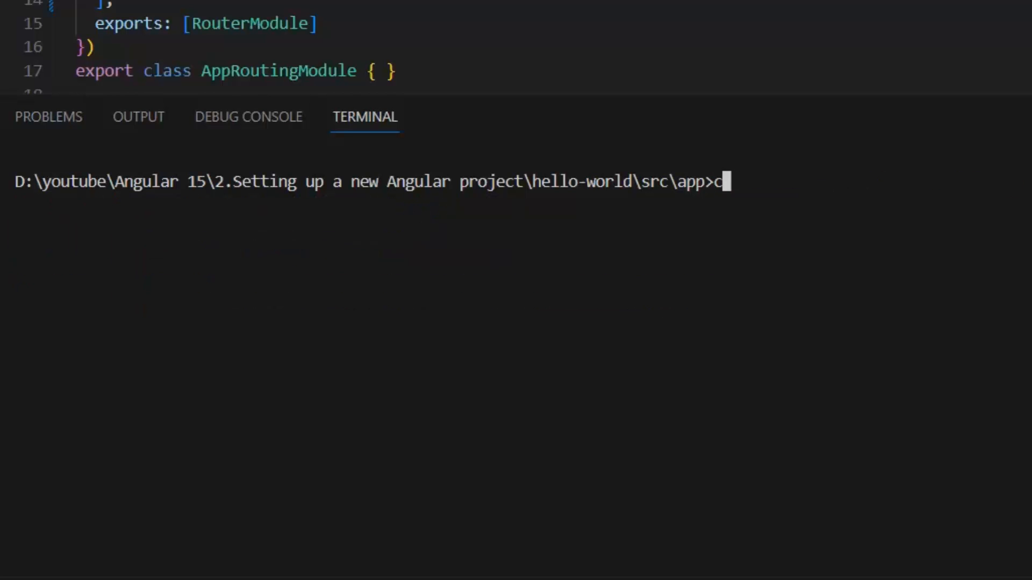
text(d exam)
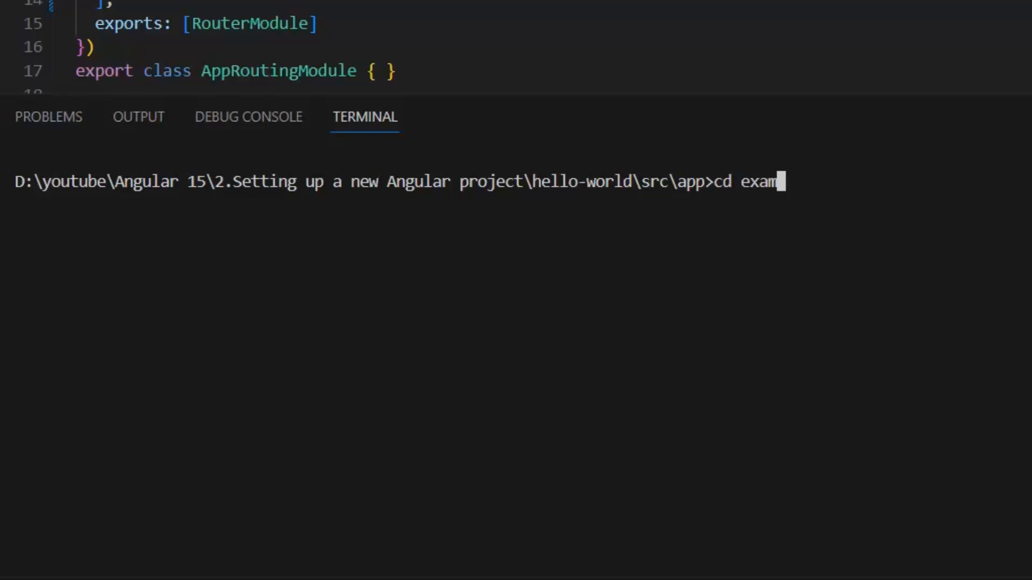
text(cls)
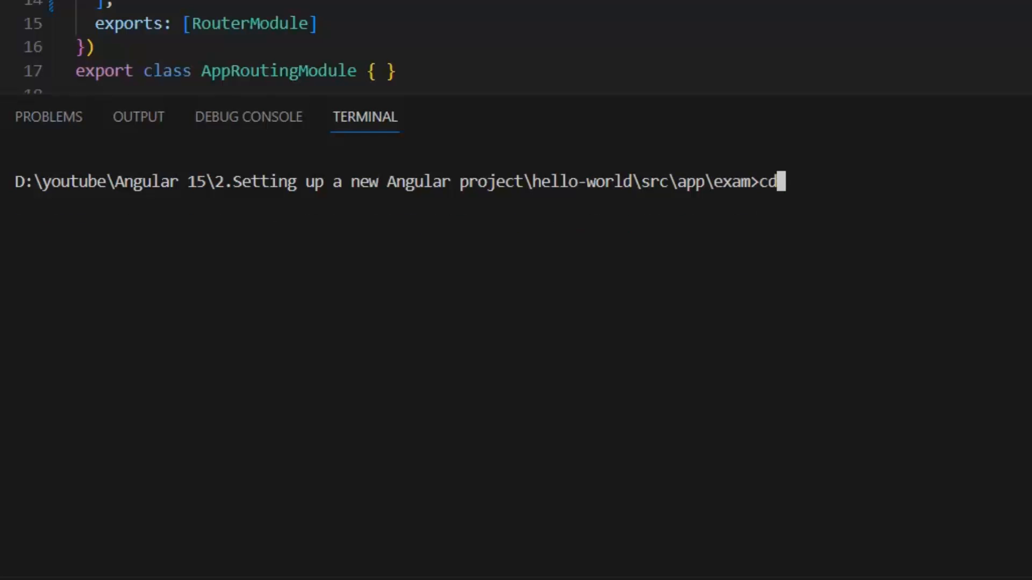
text(ng g)
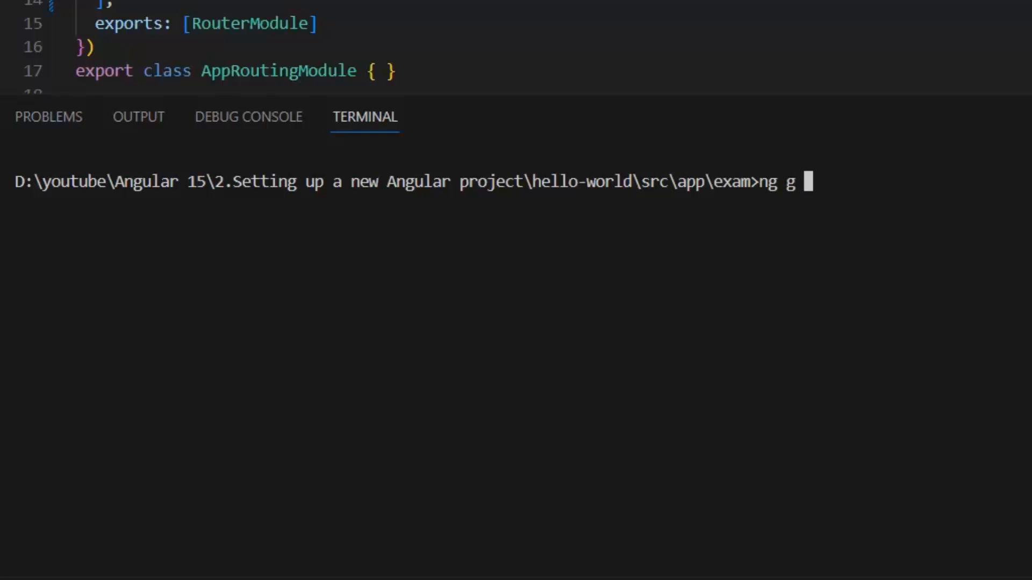
text(c e)
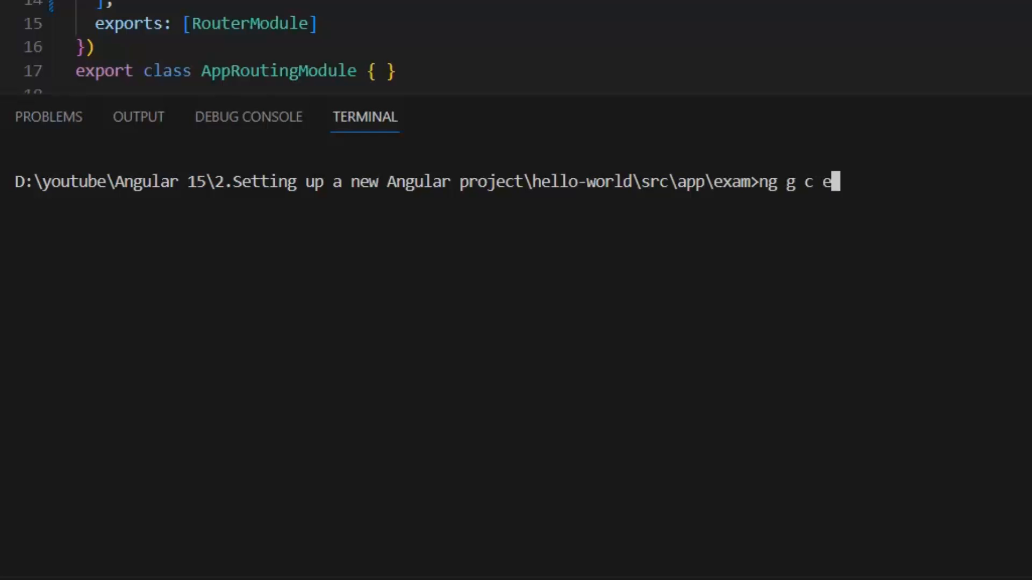
text(resul)
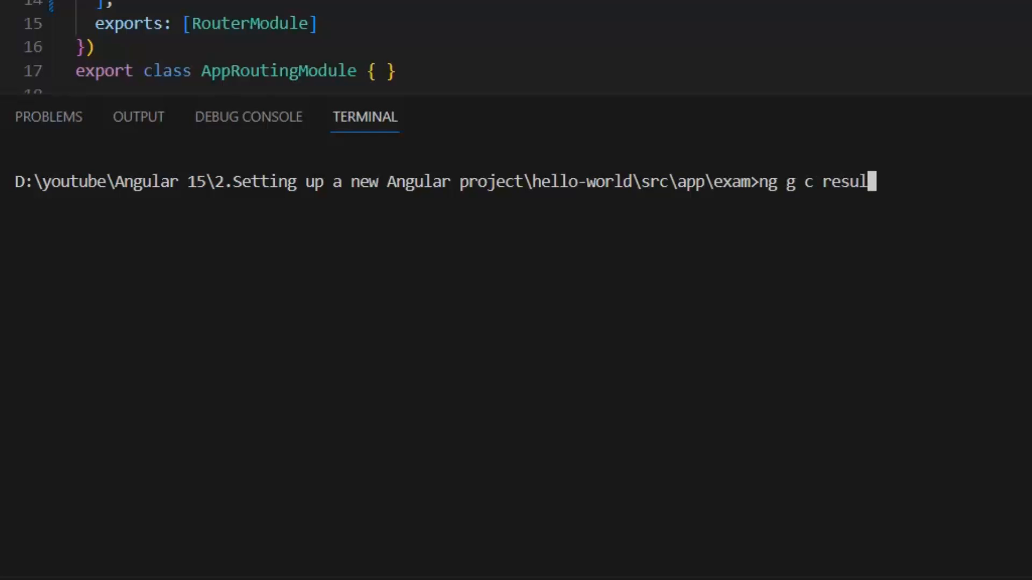
text(t)
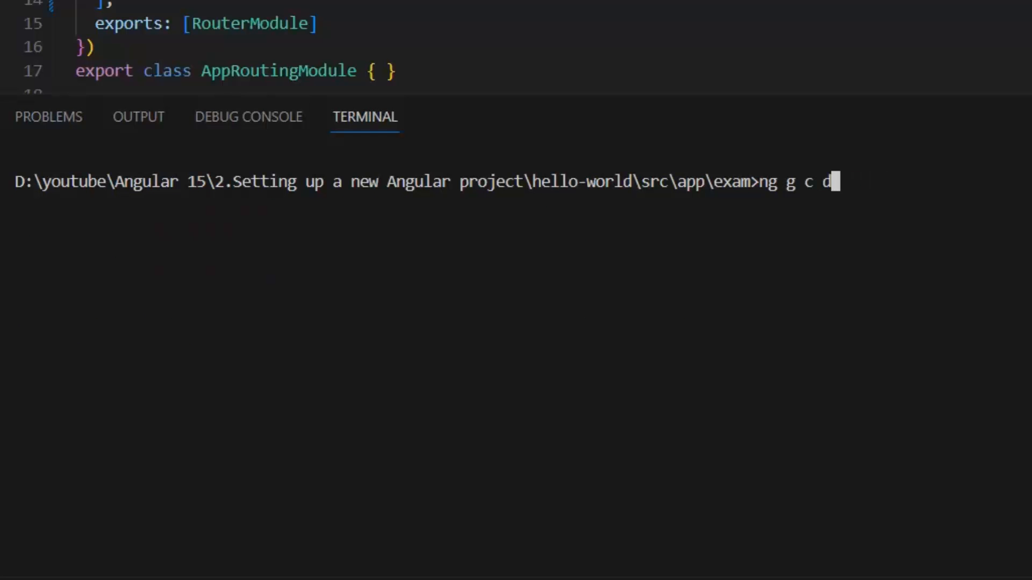
text(ateshee)
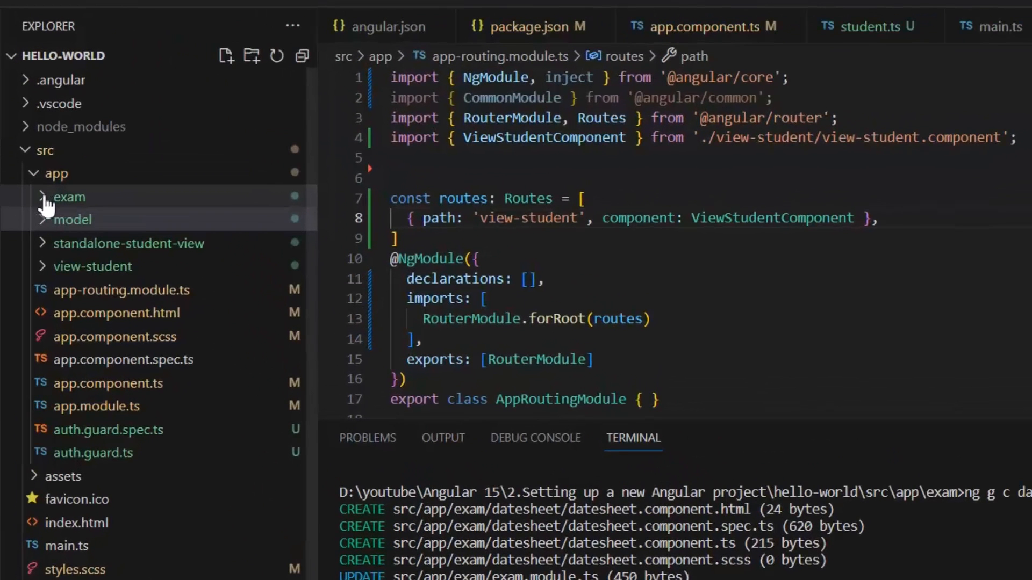
Review exam.module.ts, then open exam-routing.module.ts and start a route object in its routes.
click(68, 196)
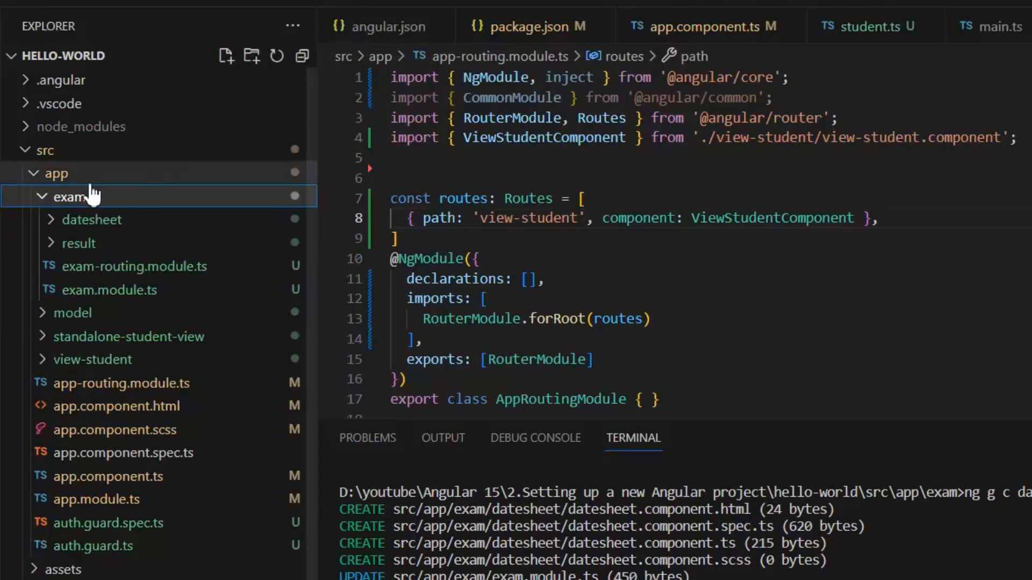
mouse_move(118, 290)
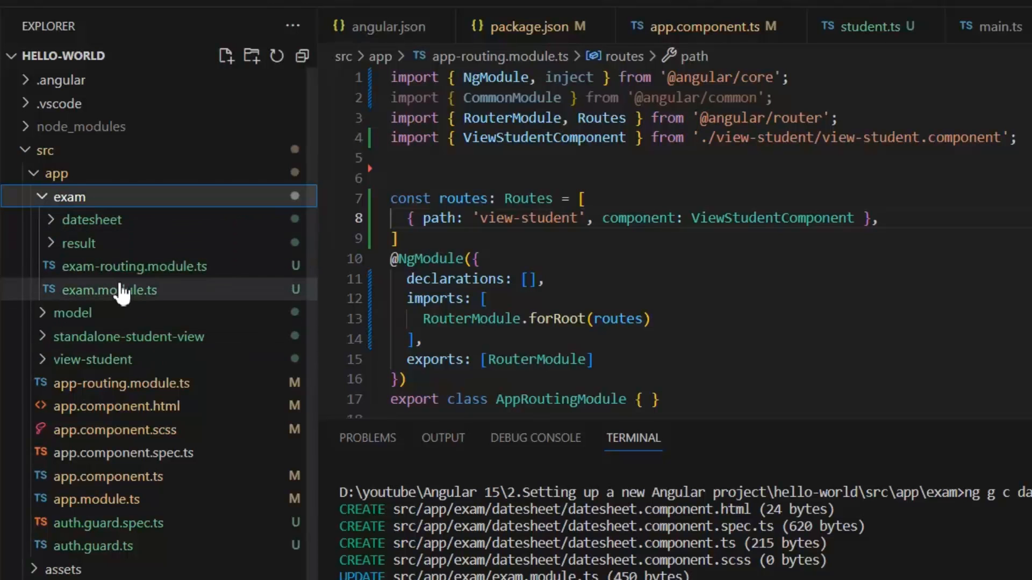
click(109, 289)
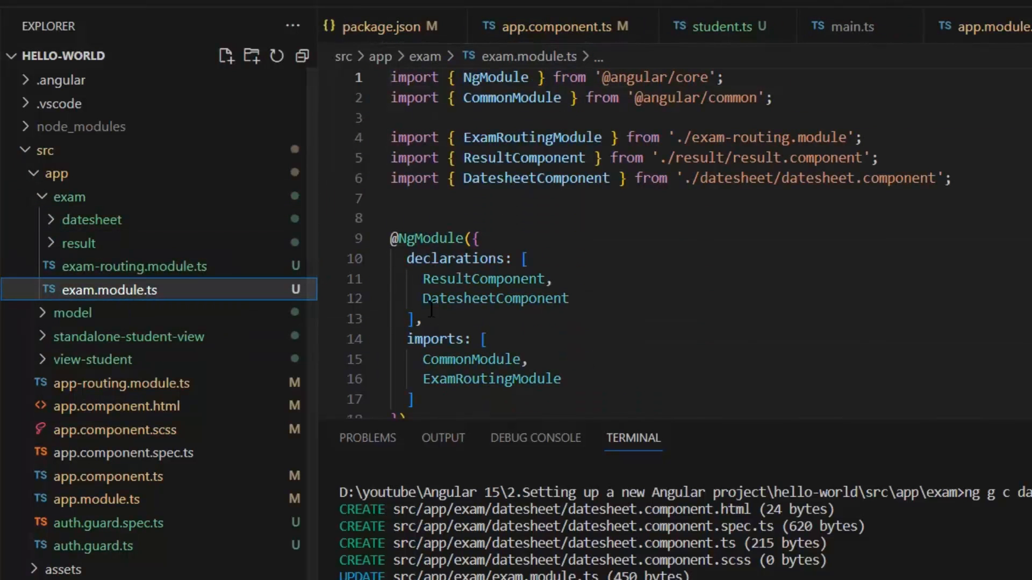
mouse_move(243, 303)
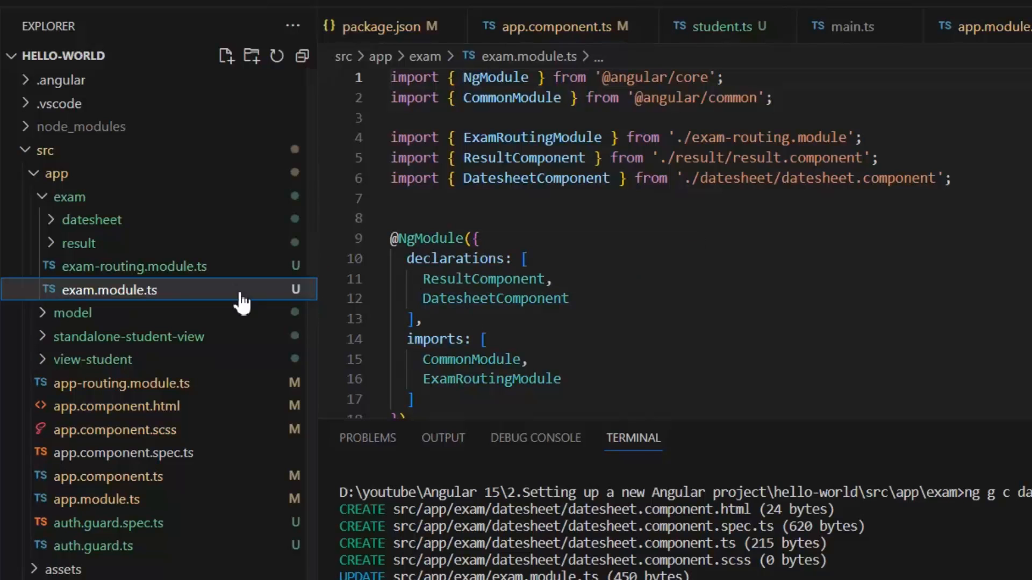
click(134, 266)
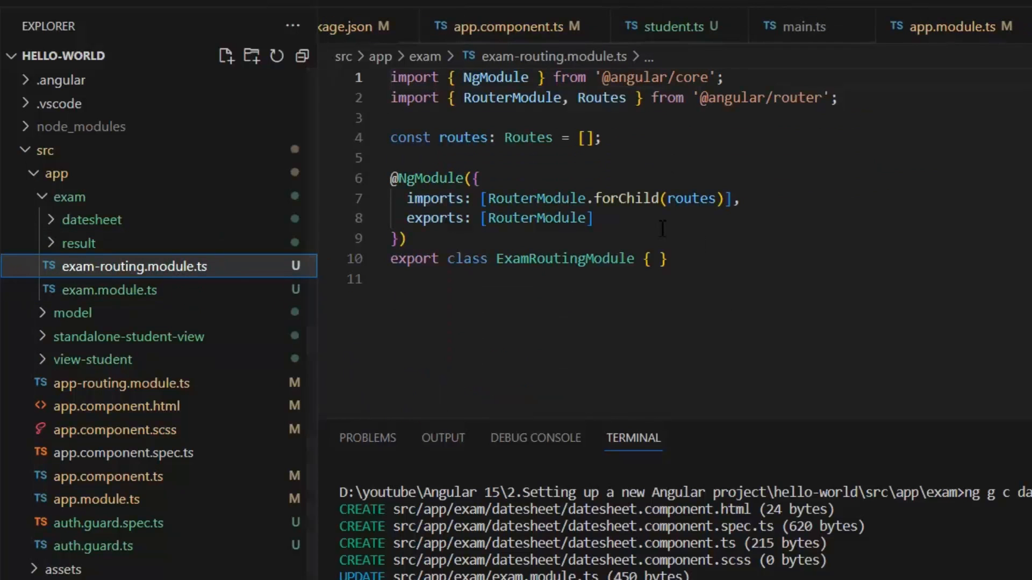
mouse_move(106, 219)
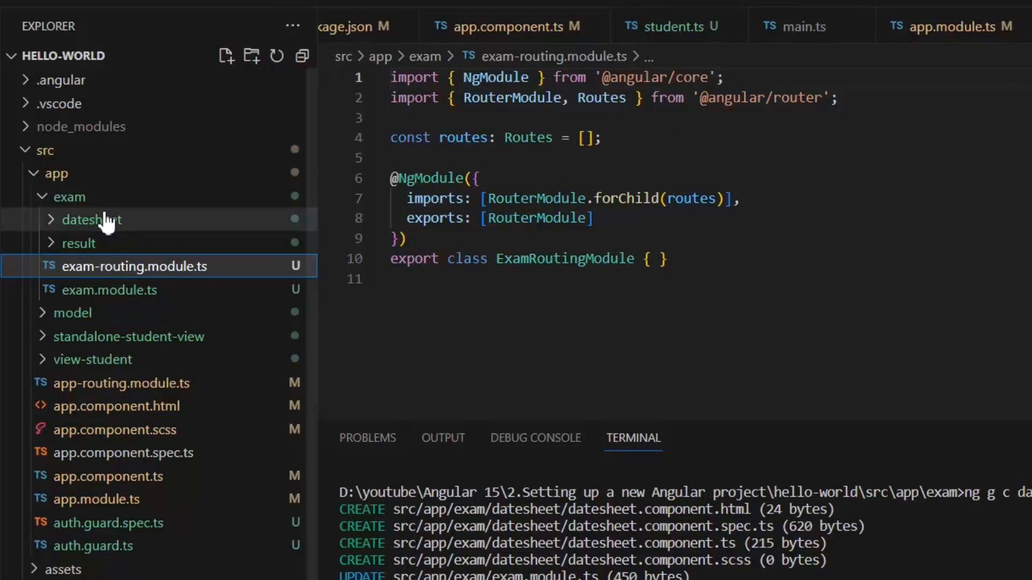
click(91, 219)
text({)
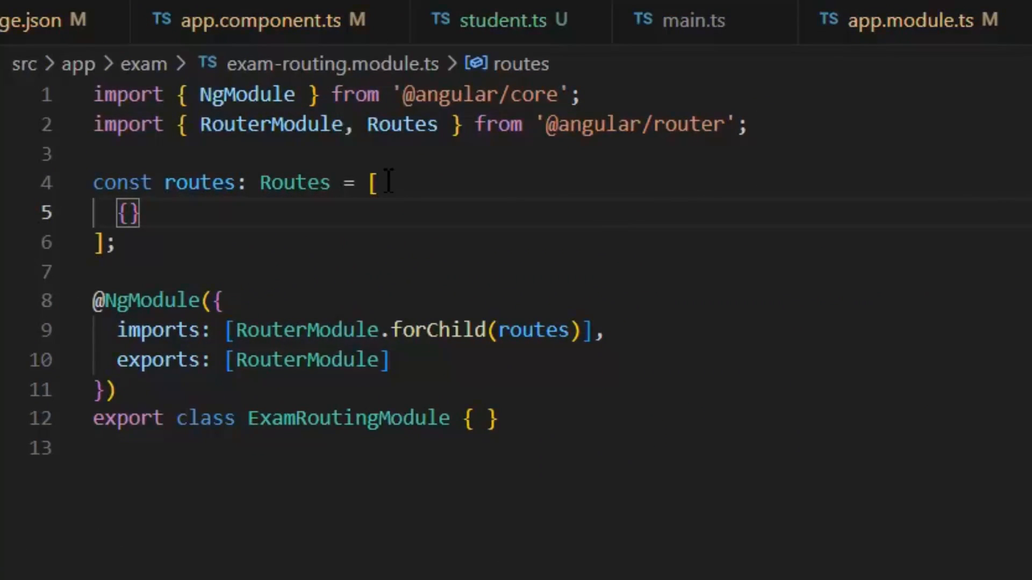
Add routes 'result' → ResultComponent and 'datesheet' → DatesheetComponent, auto-importing both components.
text(path)
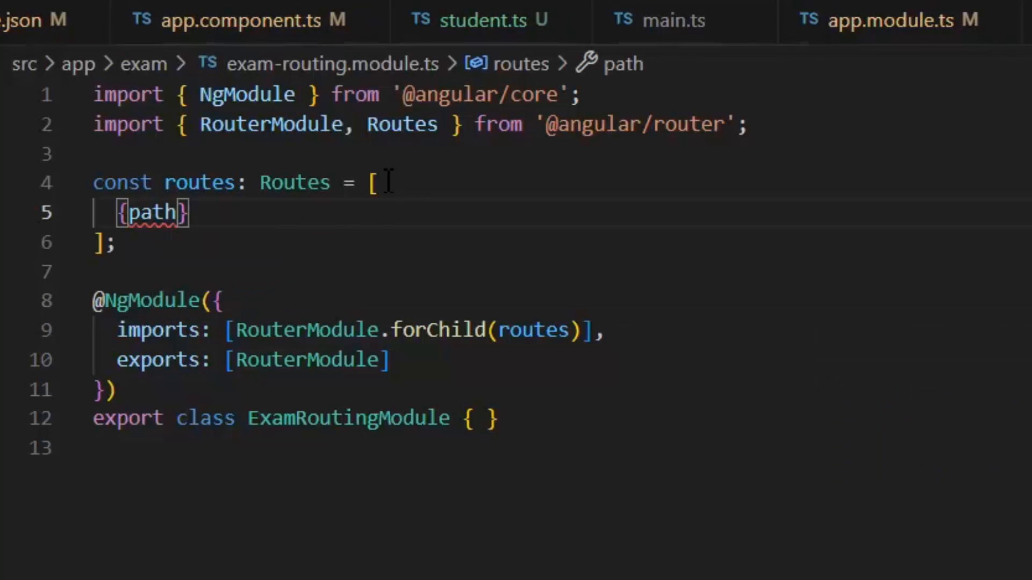
text(:)
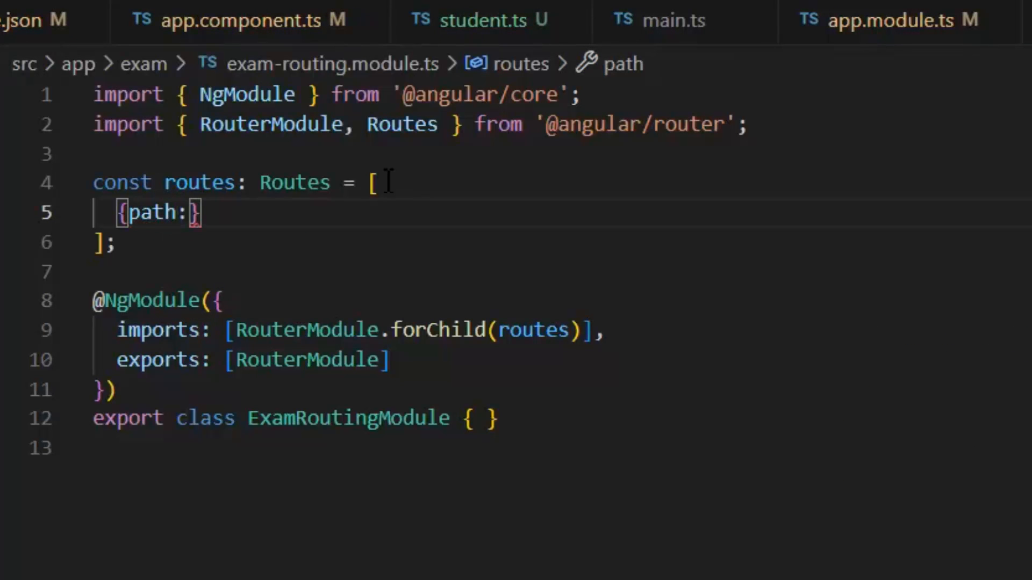
text('result',)
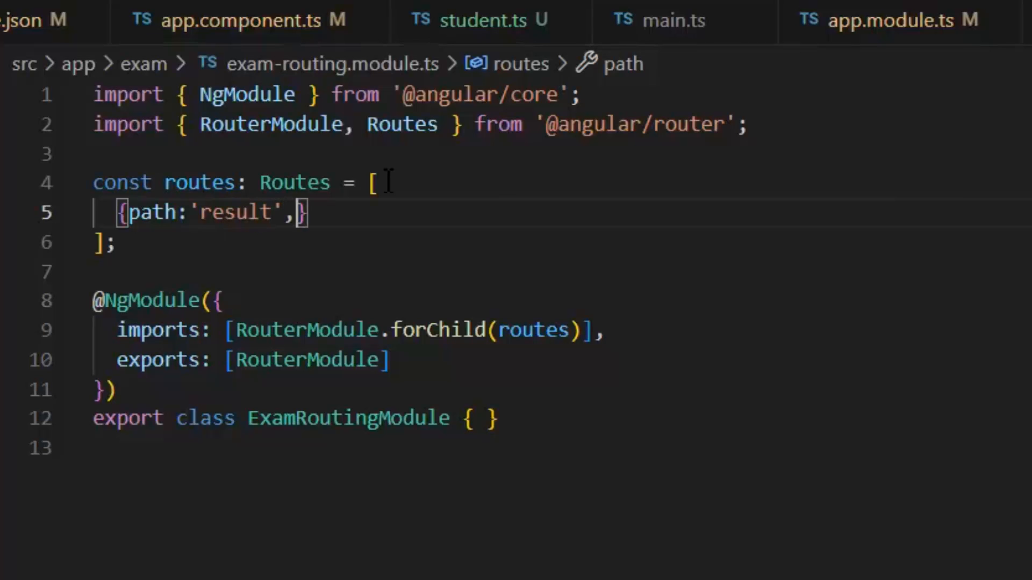
text(component:re)
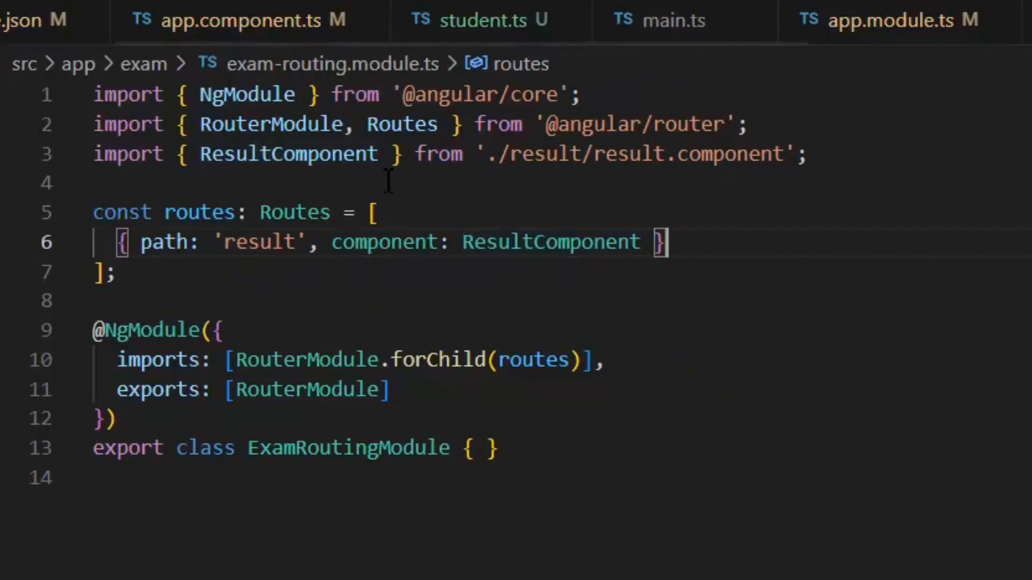
text({path:')
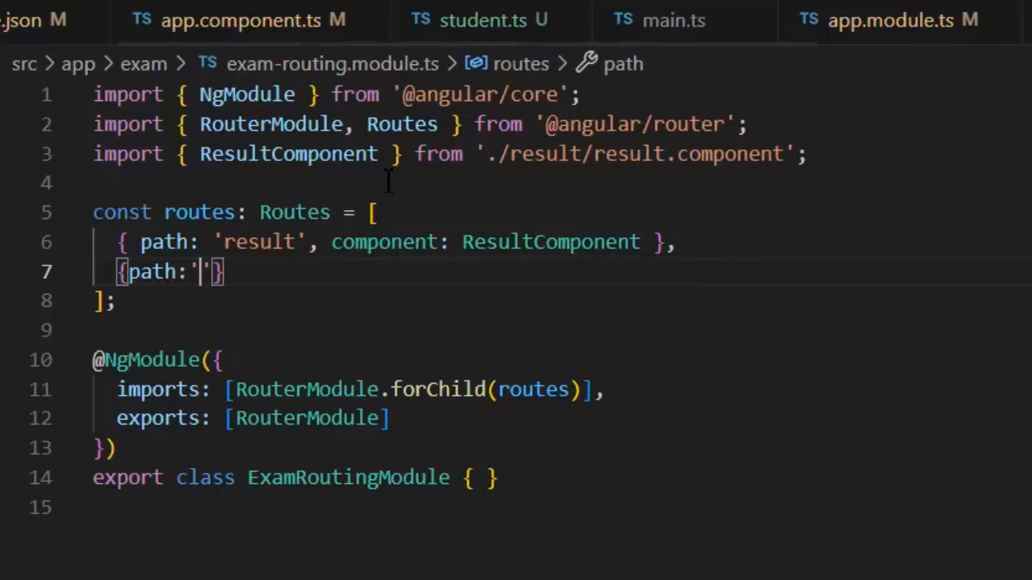
text(datesheet)
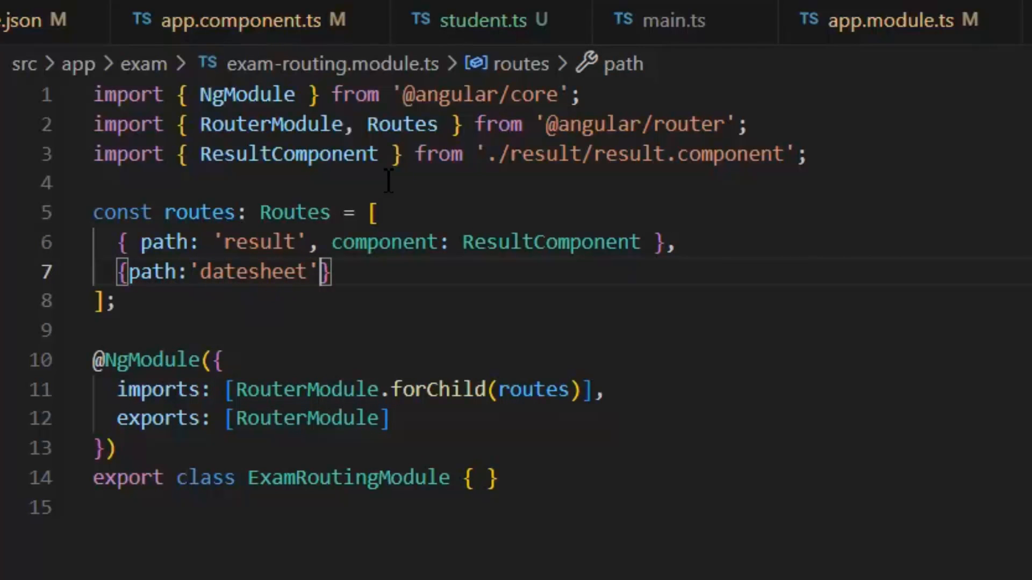
text(, component:datesheetComponent)
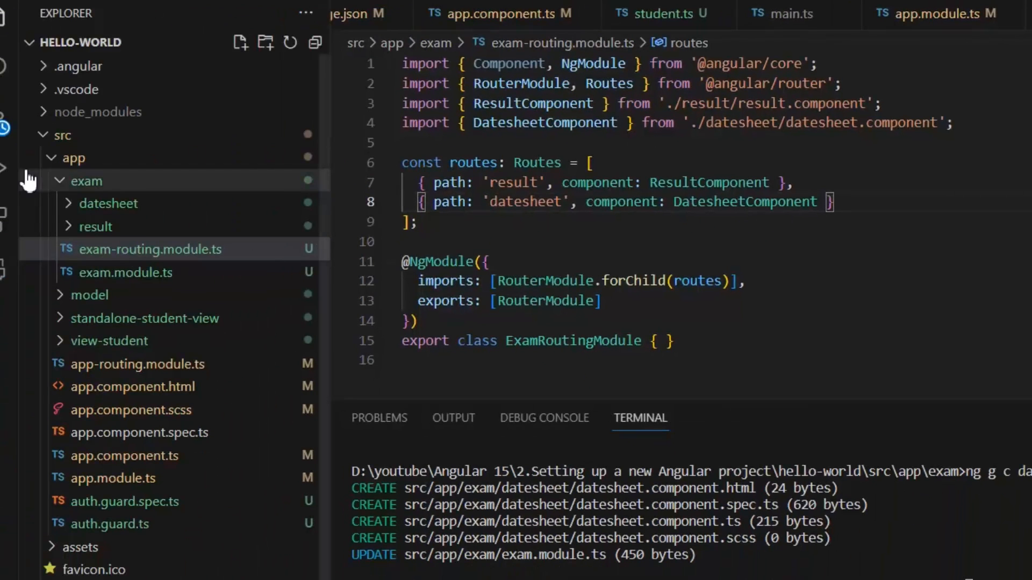
In app-routing.module.ts, add an 'exam' route that lazy-loads ExamModule via import('./exam/exam.module').
click(137, 364)
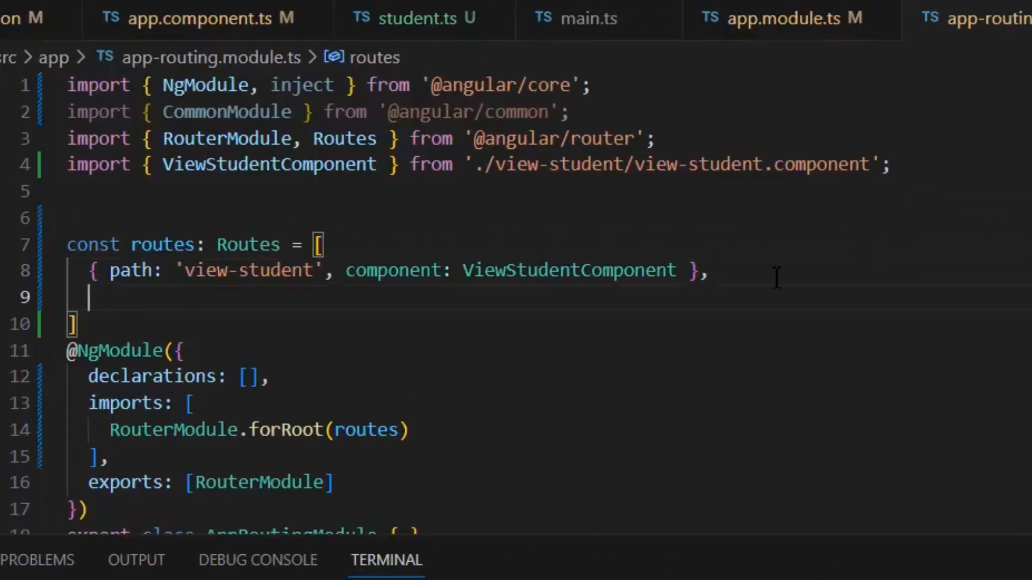
text({path})
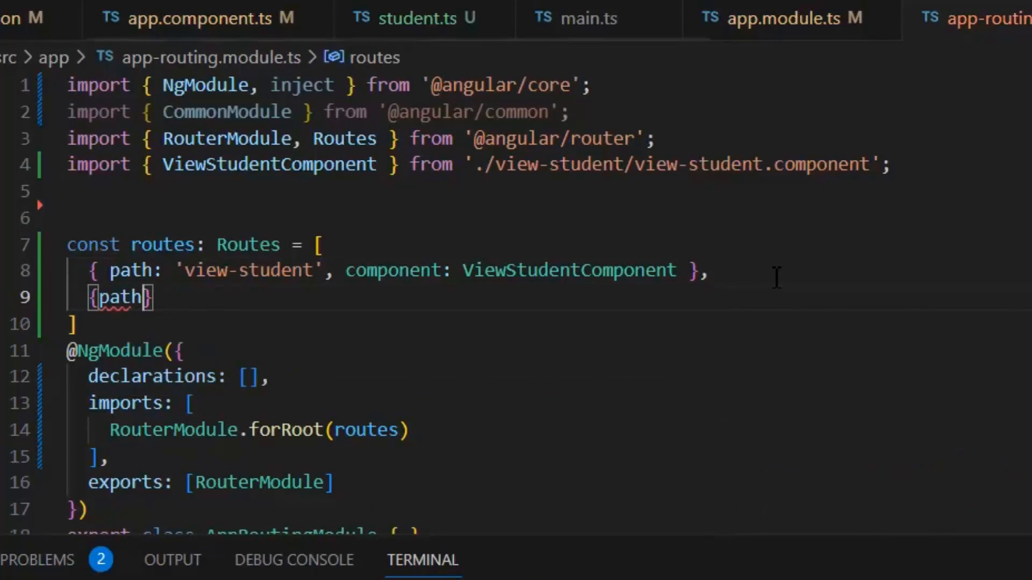
text(:'exa)
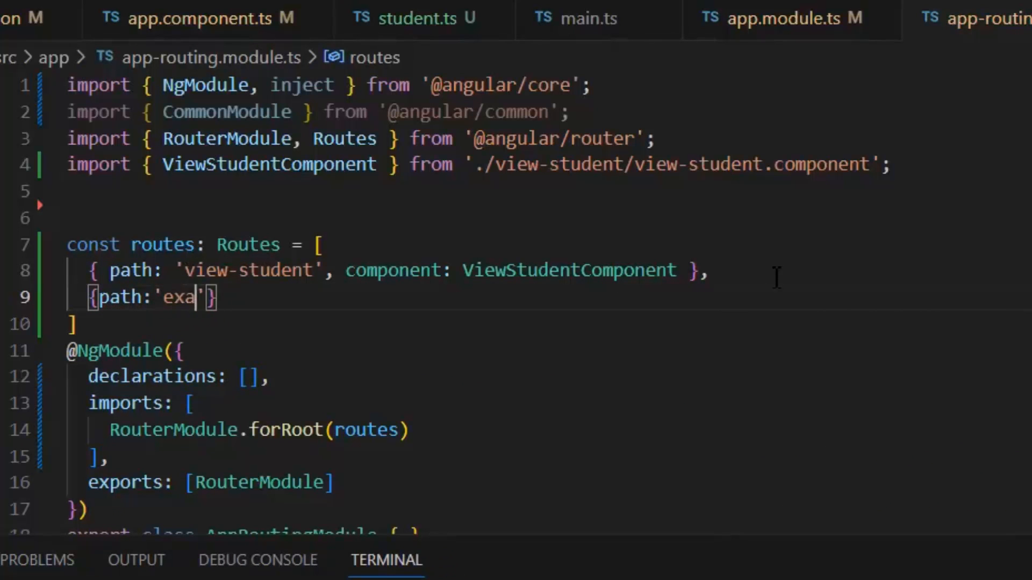
text(m)
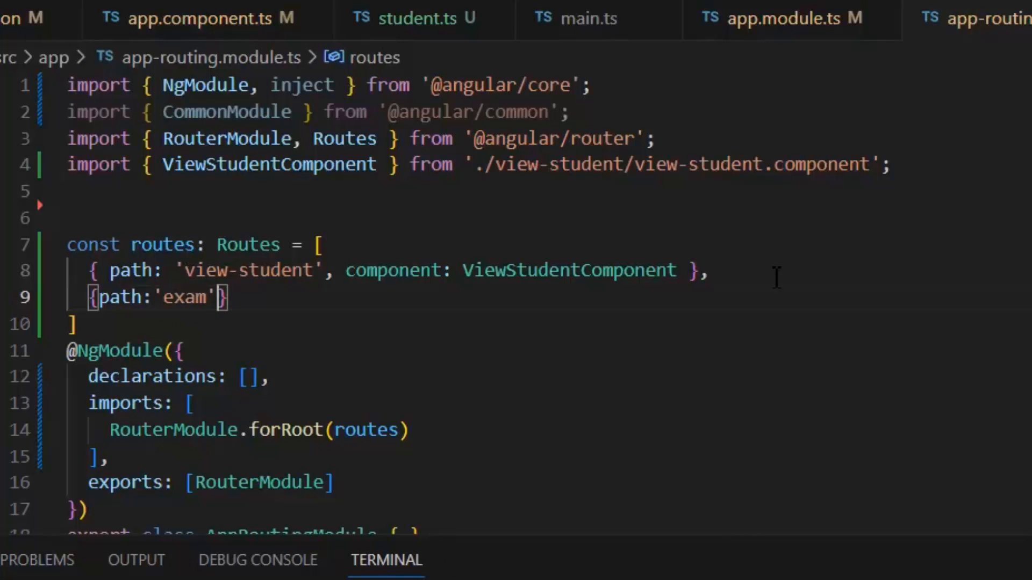
text(, c)
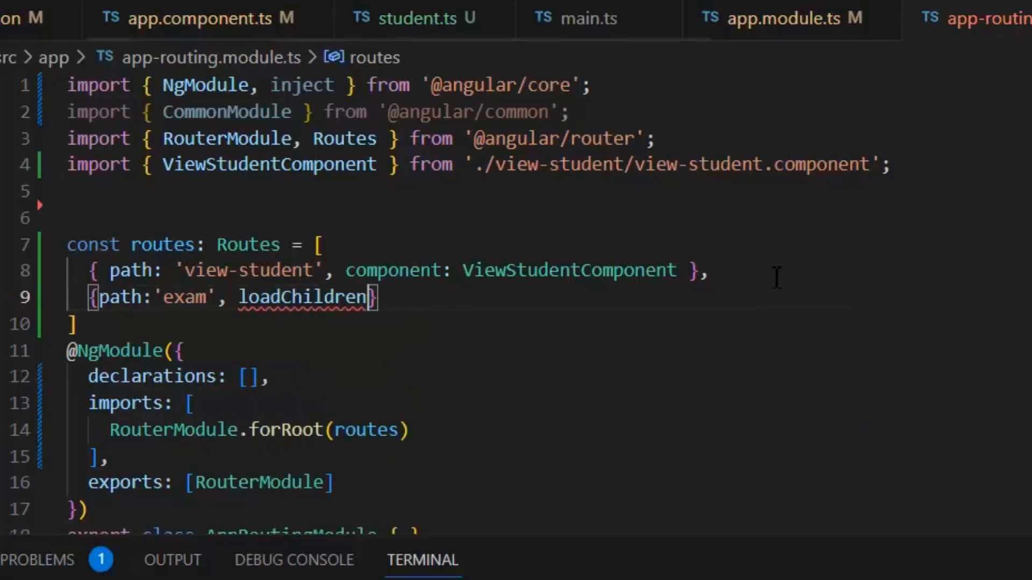
text(:())
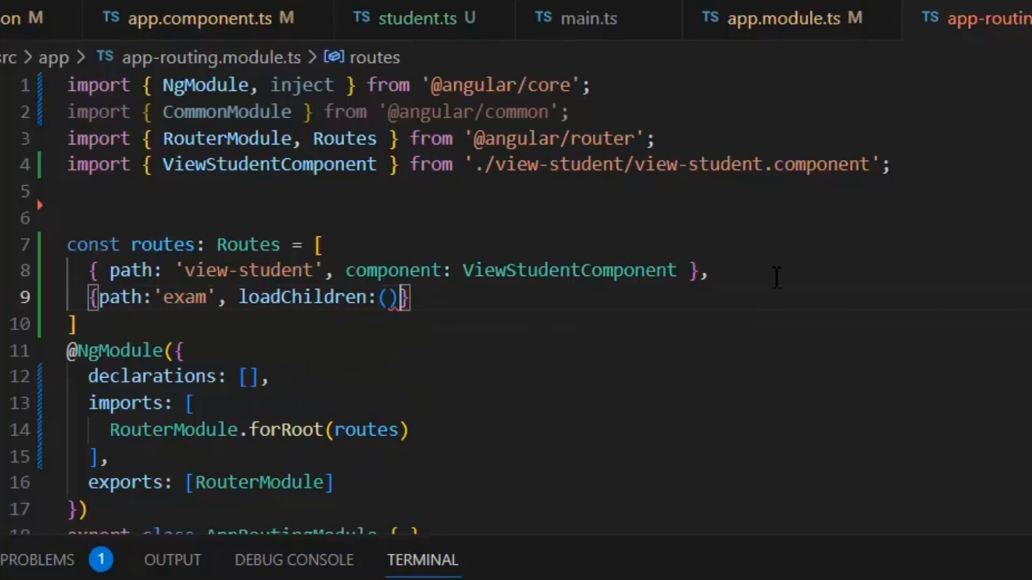
text(=>)
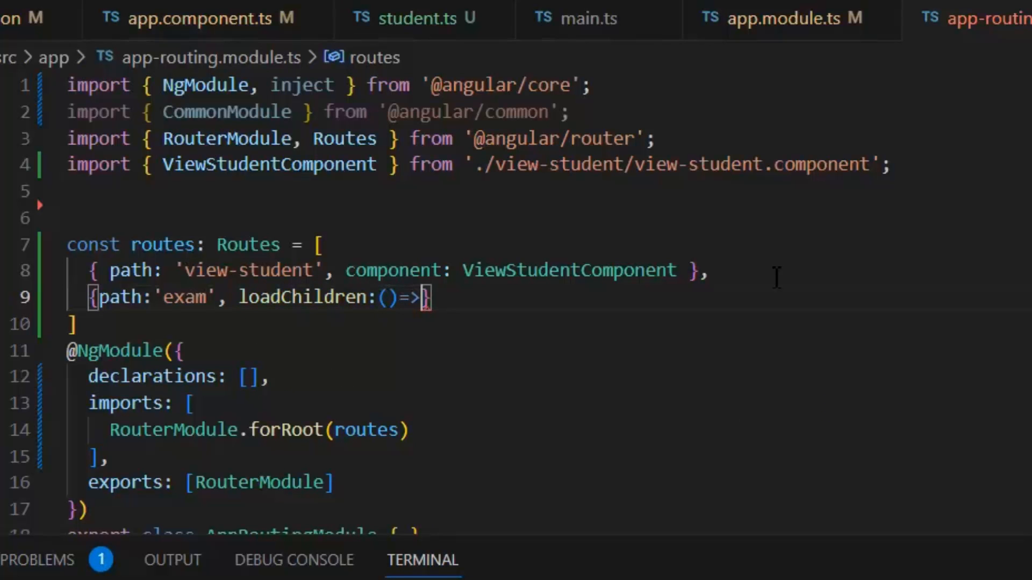
text(import(''))
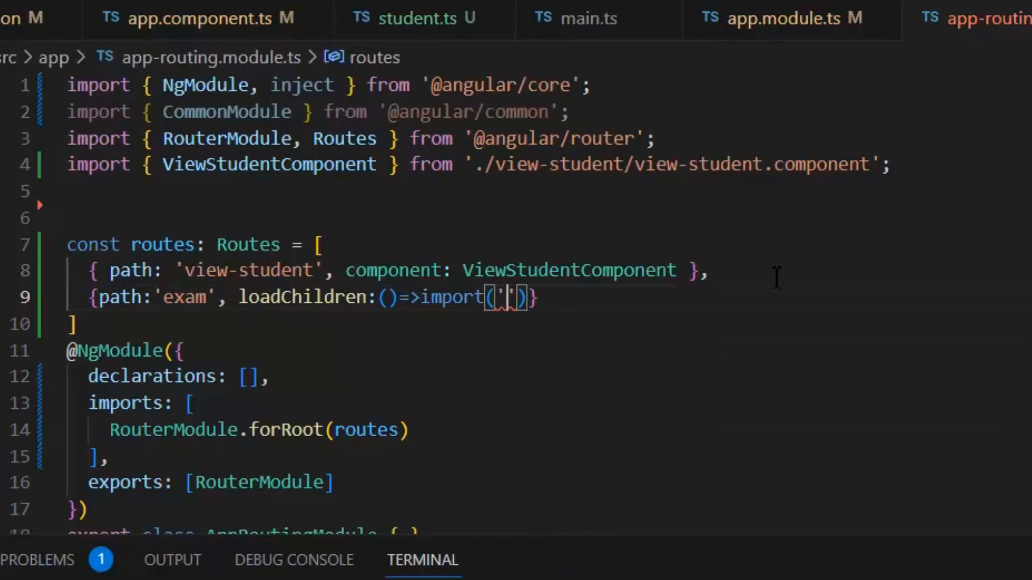
text(./exam/exam.module)
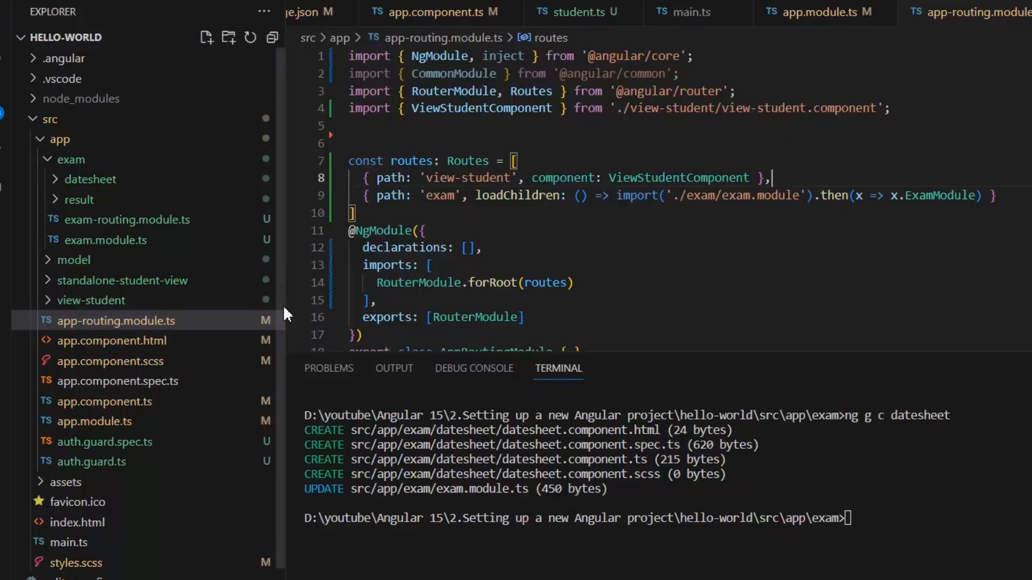
mouse_move(103, 402)
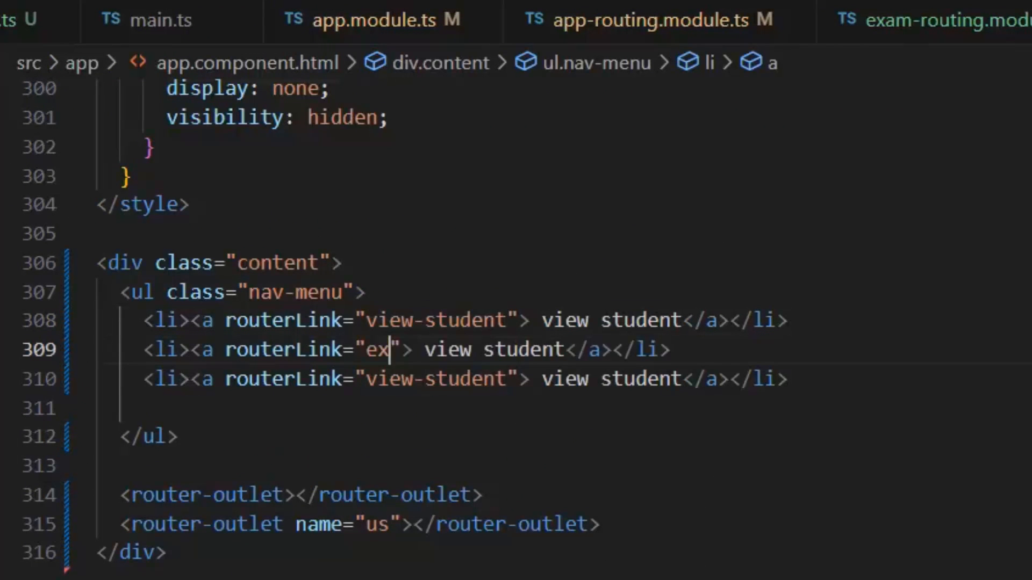
Point the second and third nav links to exam/result and exam/datesheet, labelled result and datesheet.
text(am/result)
click(466, 380)
text(xam/)
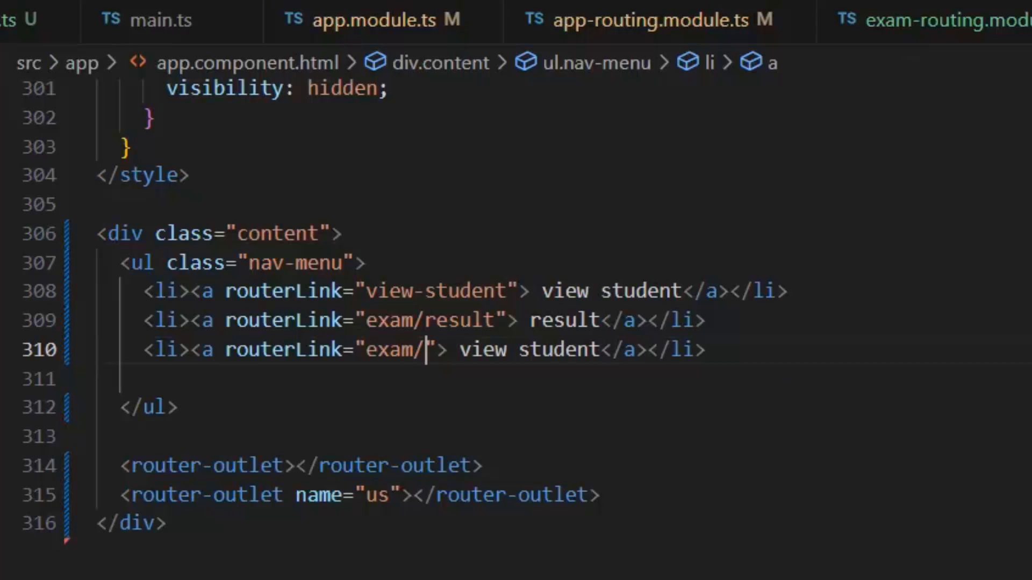
text(datesheet)
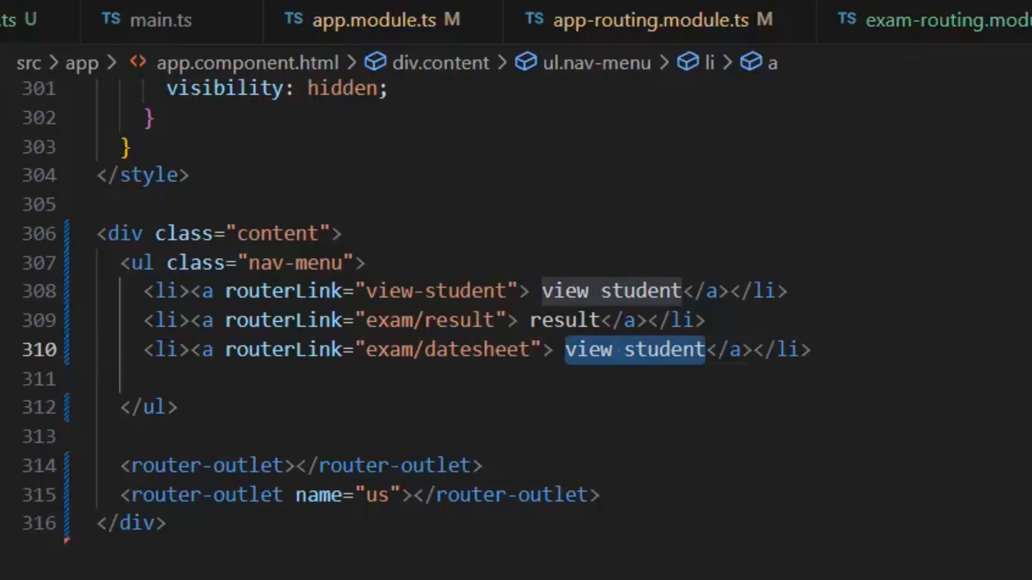
text(datesheet)
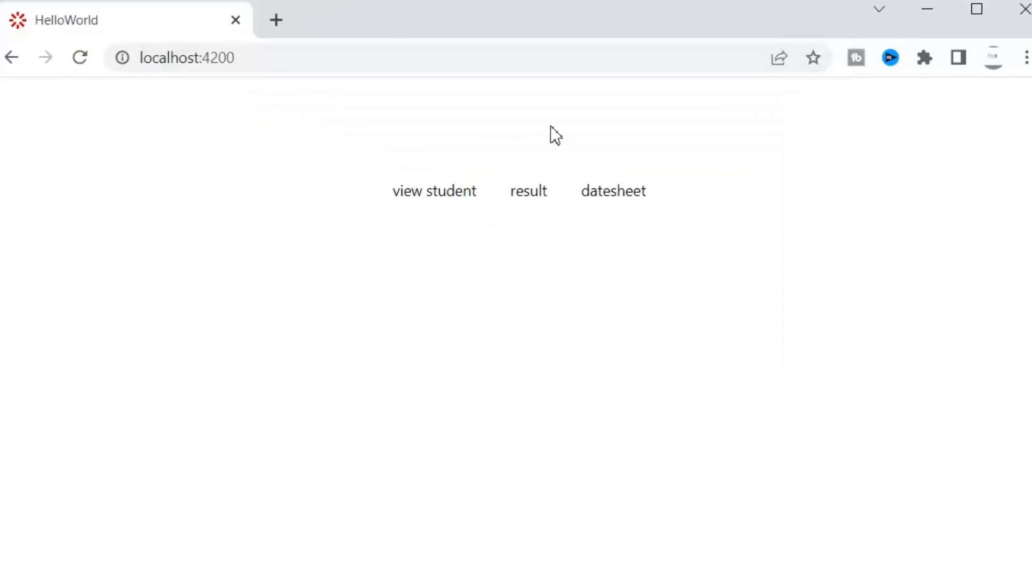
mouse_move(474, 274)
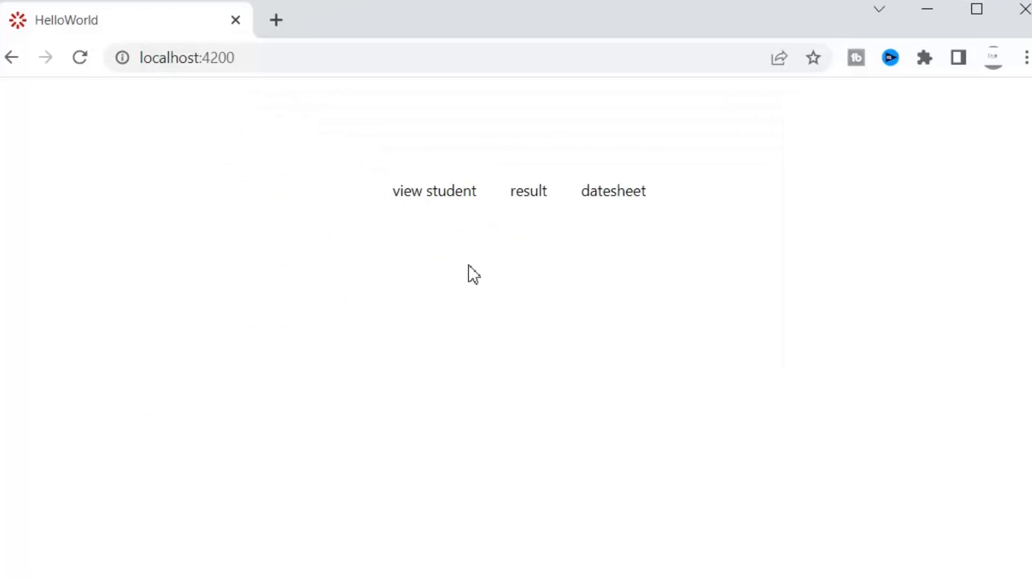
mouse_move(434, 191)
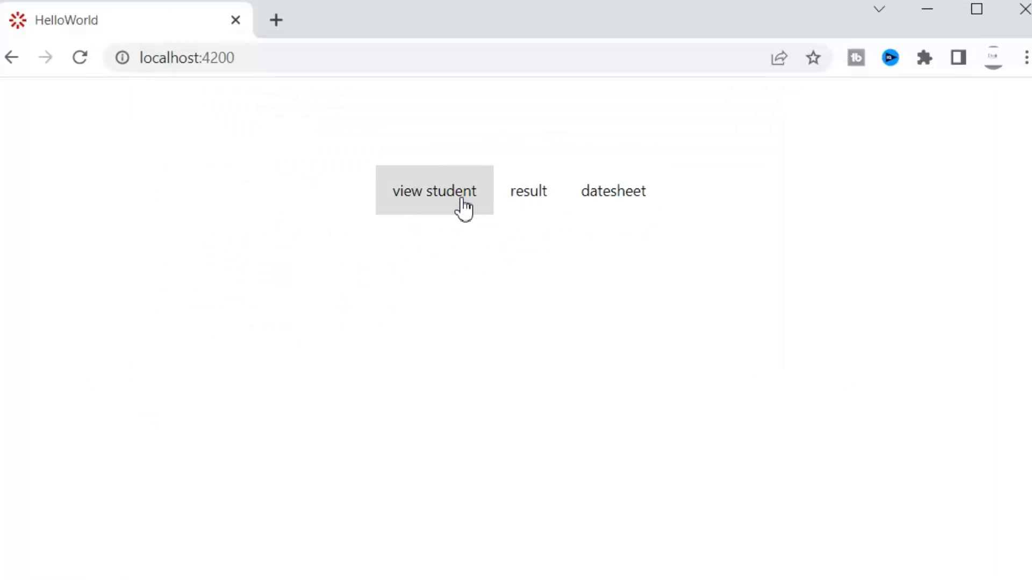
Test the result, datesheet and view student links in the app, ending on the result page.
click(434, 190)
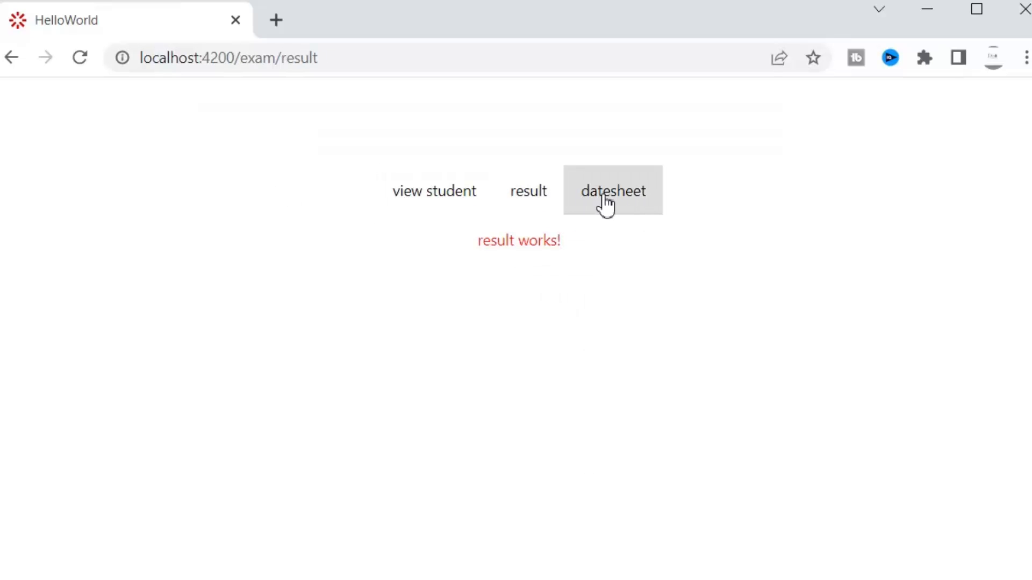
click(613, 191)
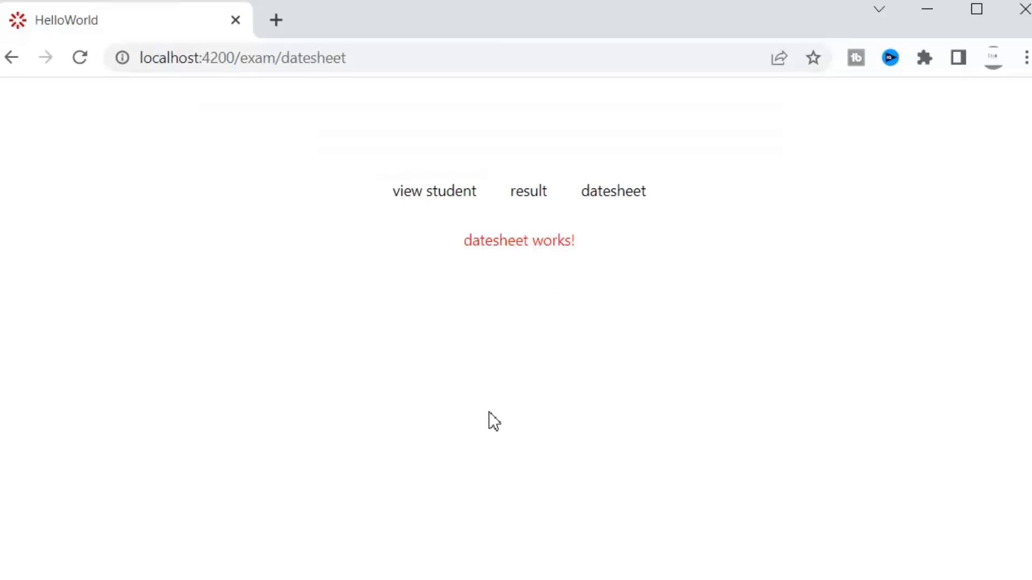
click(434, 191)
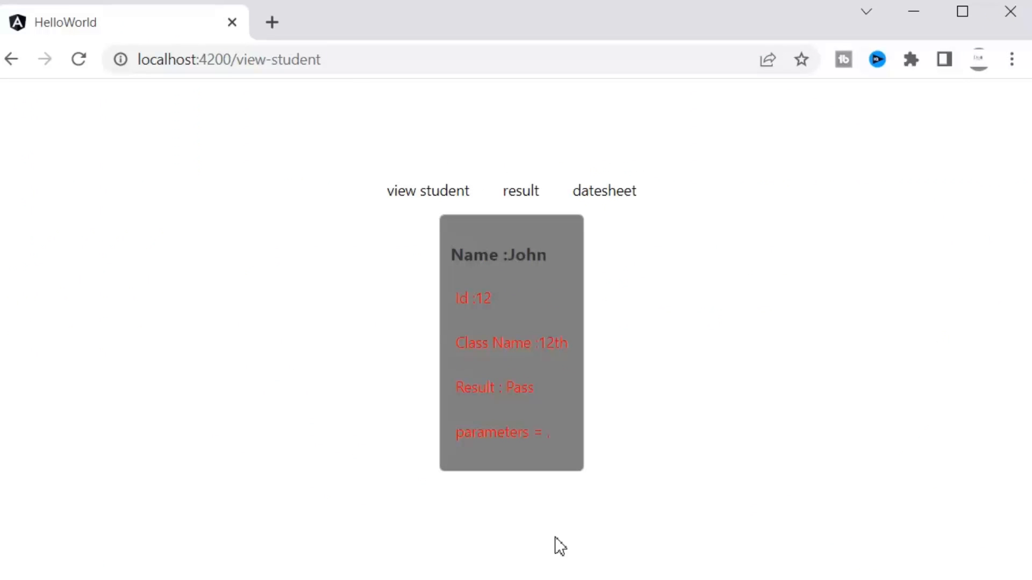
mouse_move(521, 191)
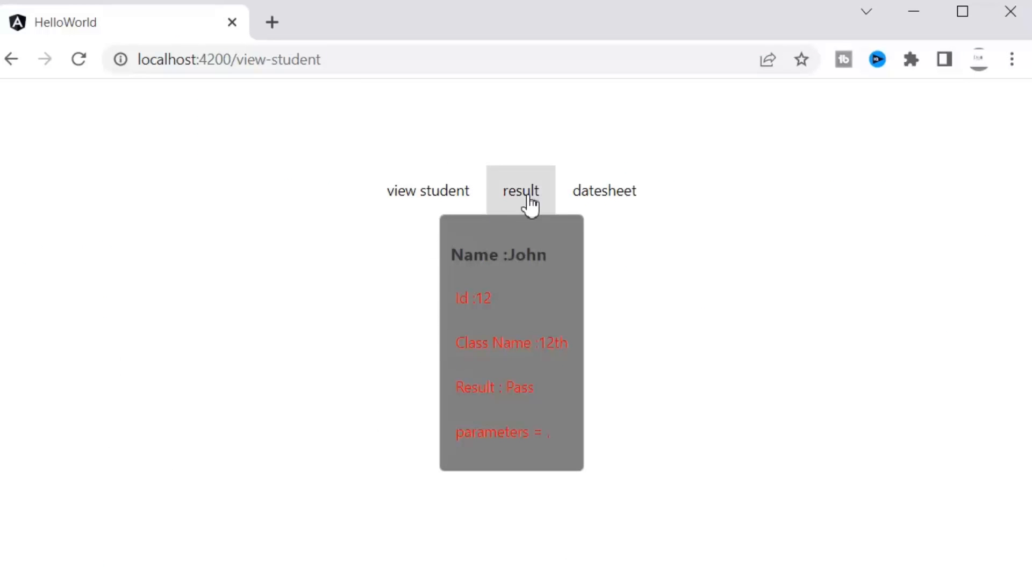
click(520, 191)
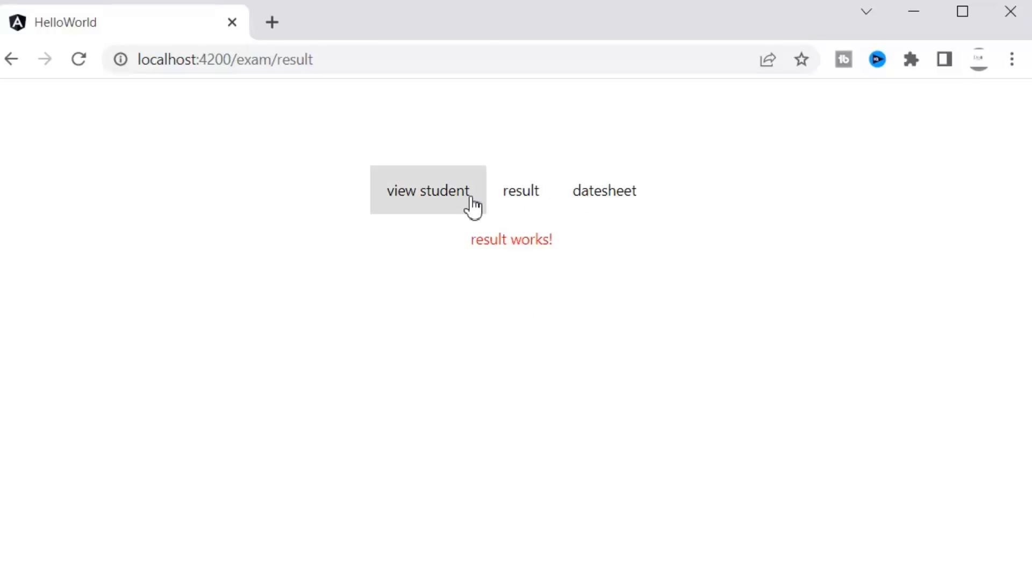
mouse_move(495, 360)
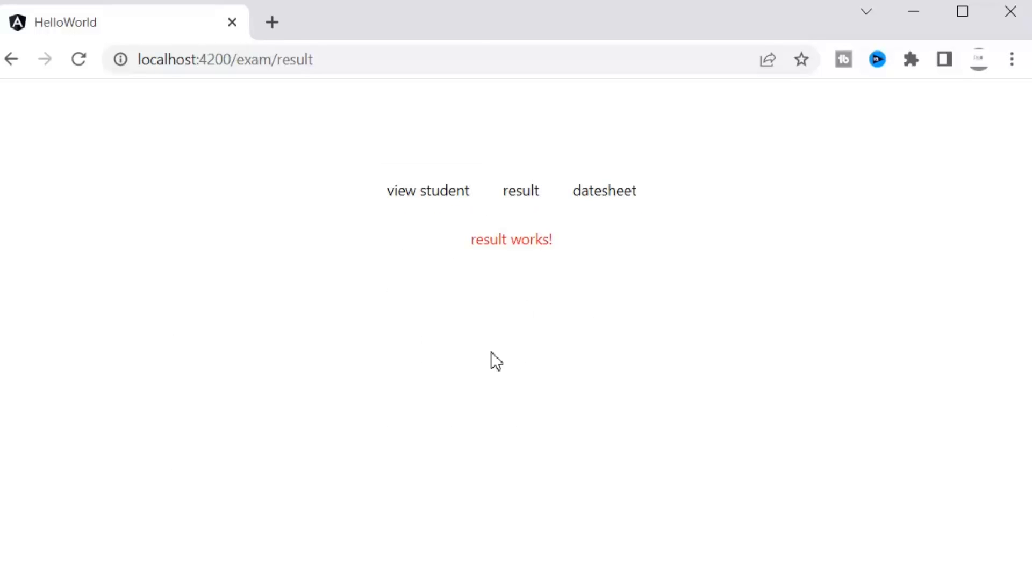
mouse_move(603, 191)
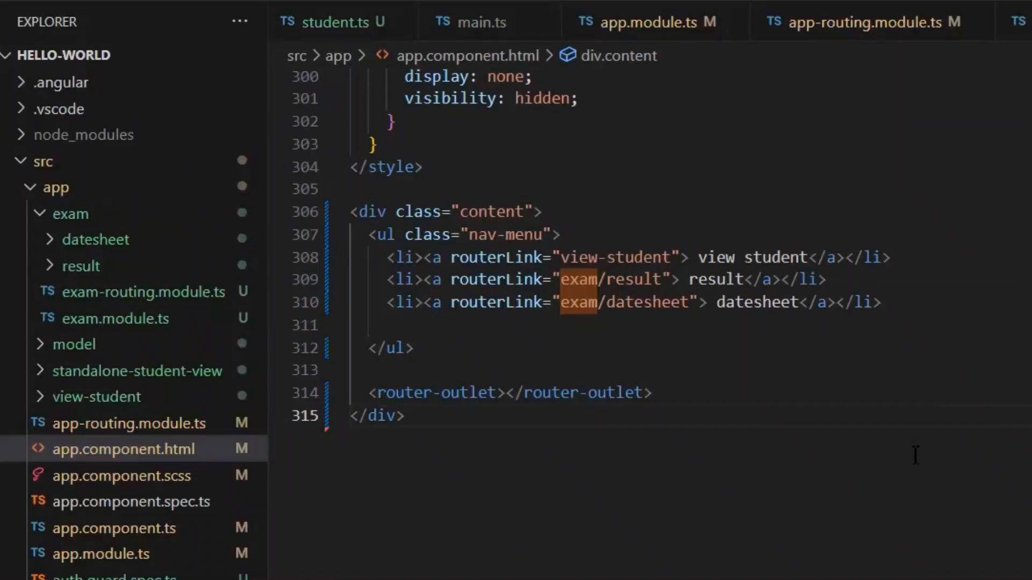
Add name="exams" to the second <router-outlet> in app.component.html.
click(654, 393)
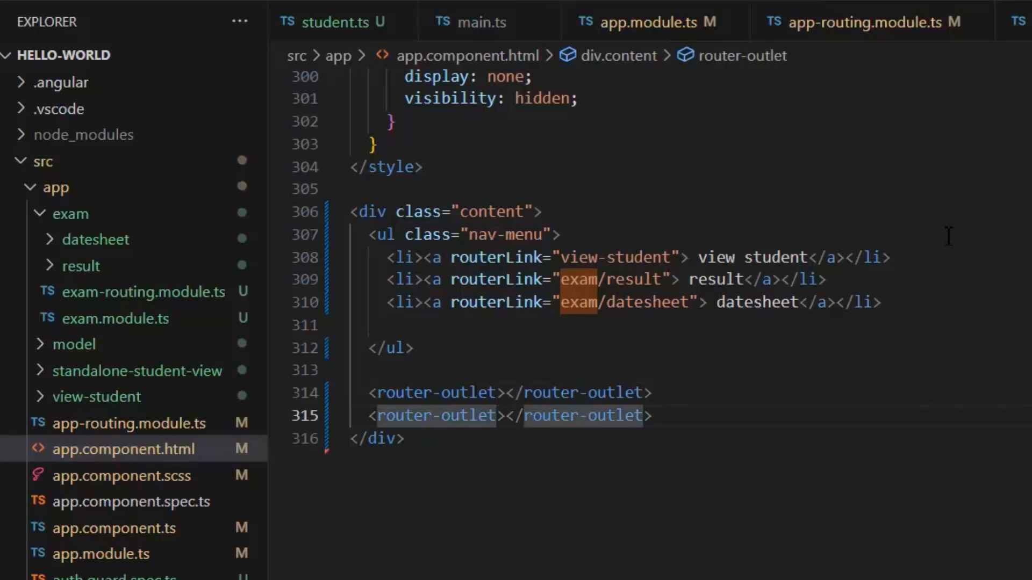
text(name="")
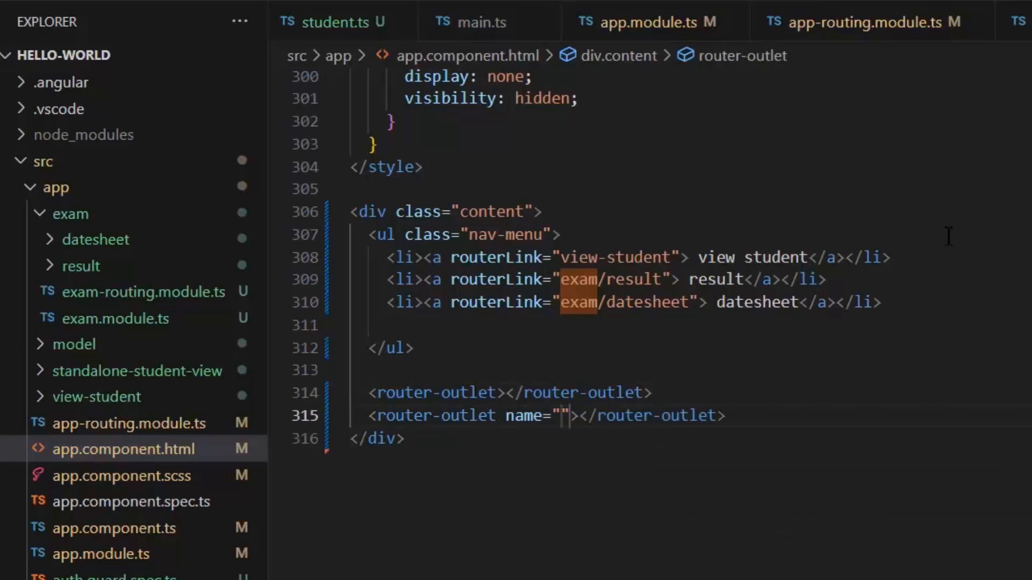
text(exams)
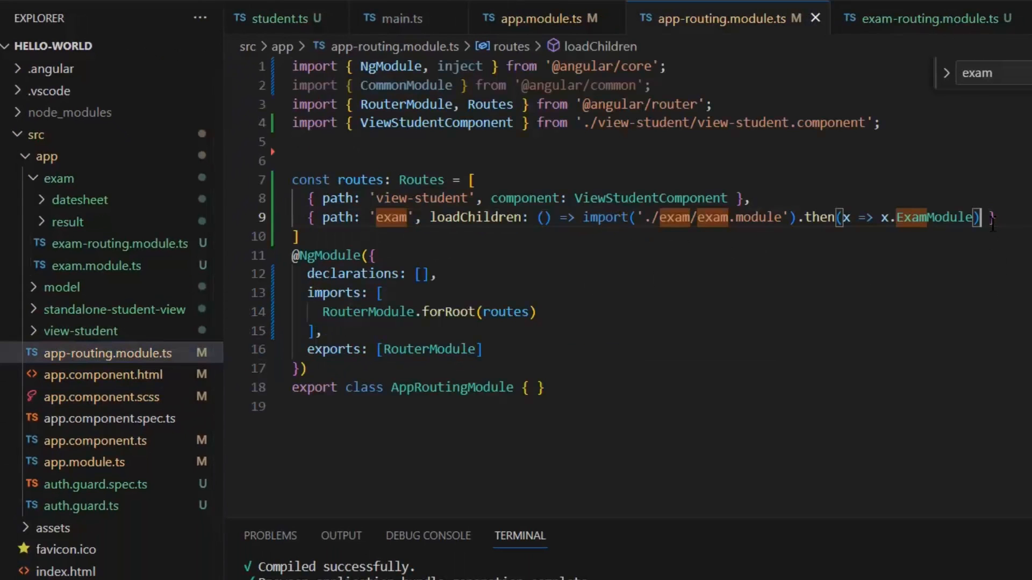
Add outlet: 'exams' to the lazy-loaded exam route in app-routing.module.ts.
text([Symbol)
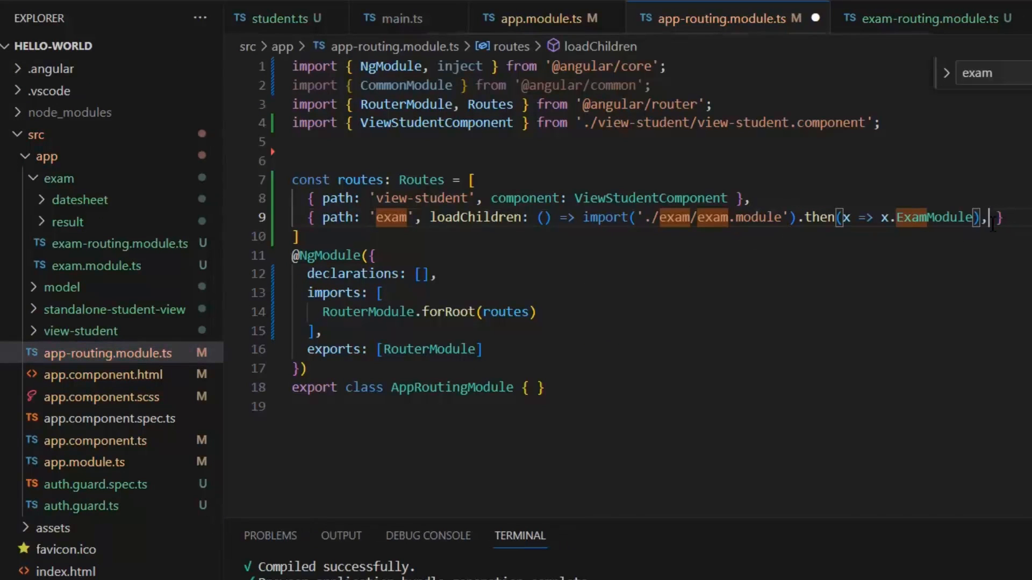
key(Enter)
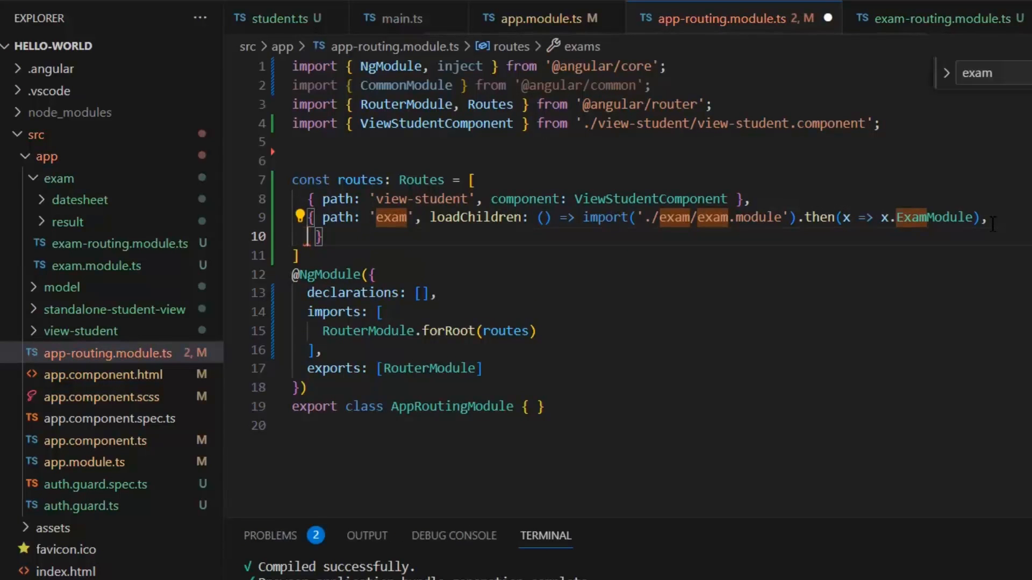
text(outlet:')
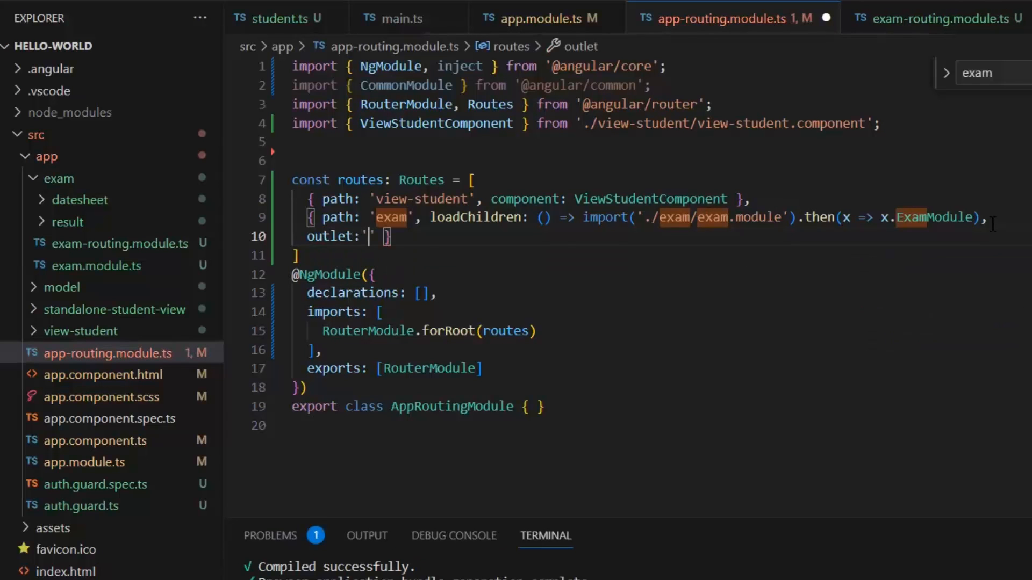
text(exams)
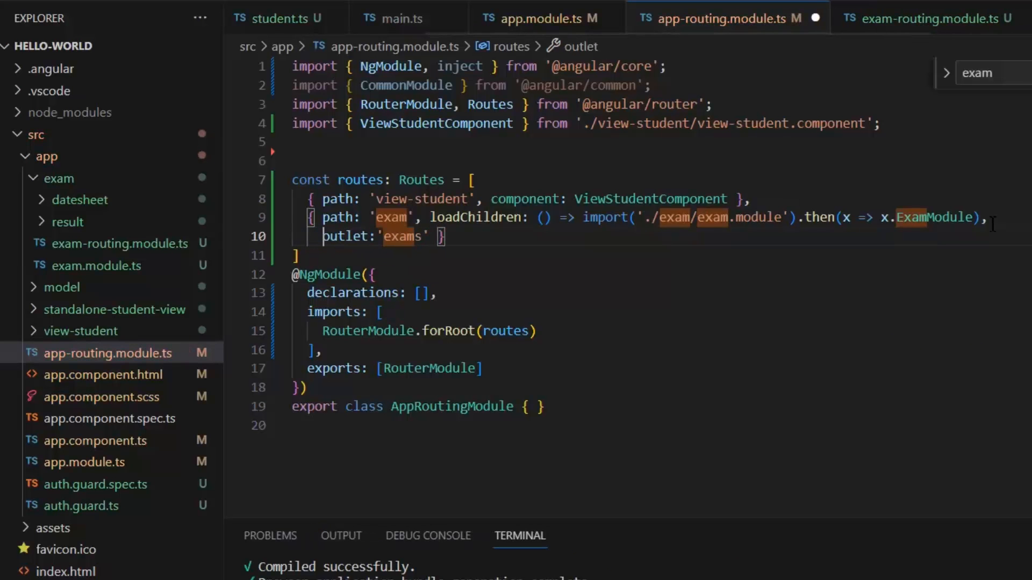
click(102, 374)
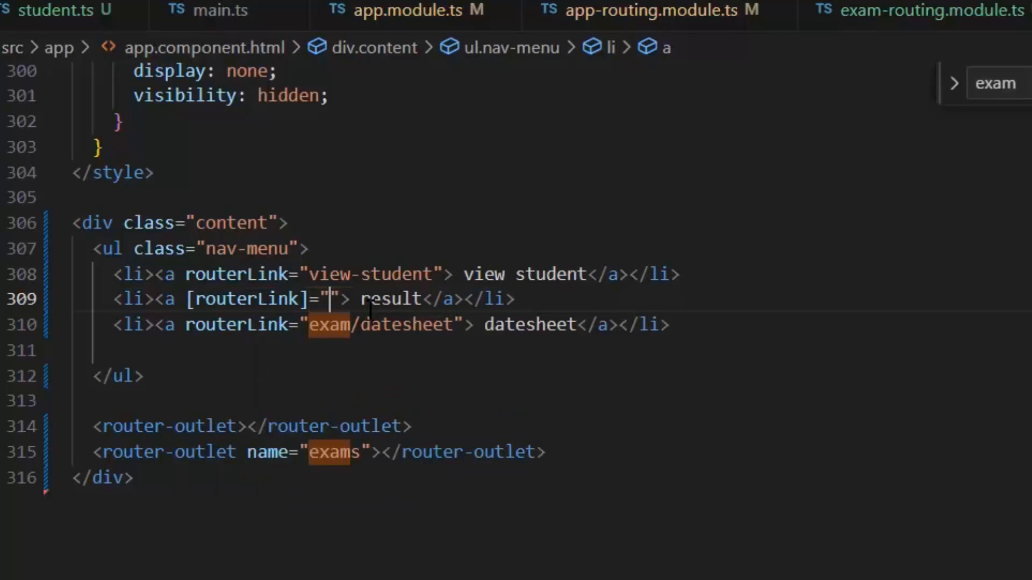
Change the result link to [routerLink]="[{outlets:{exams:['exam','result']}}]".
text({})
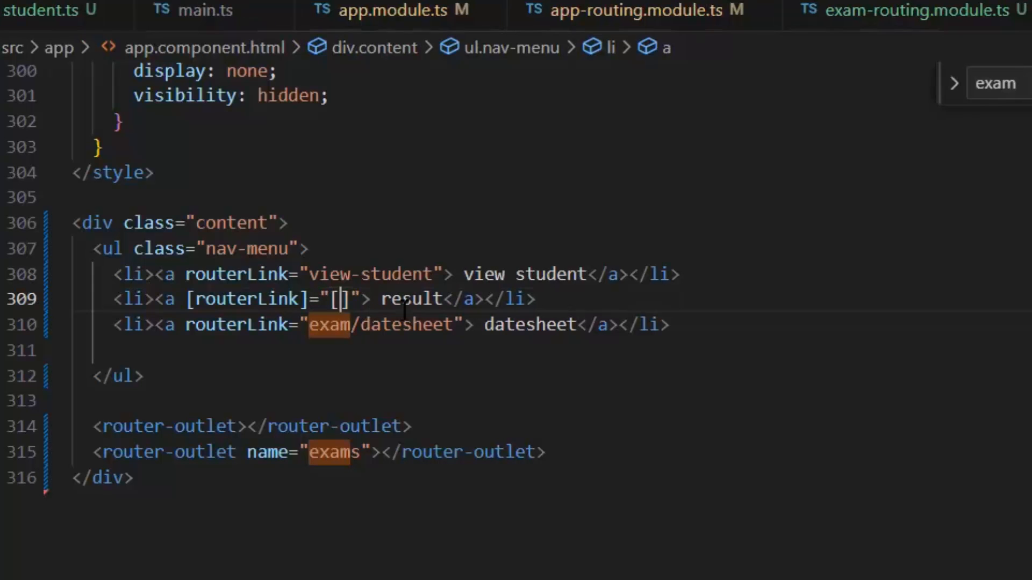
text({})
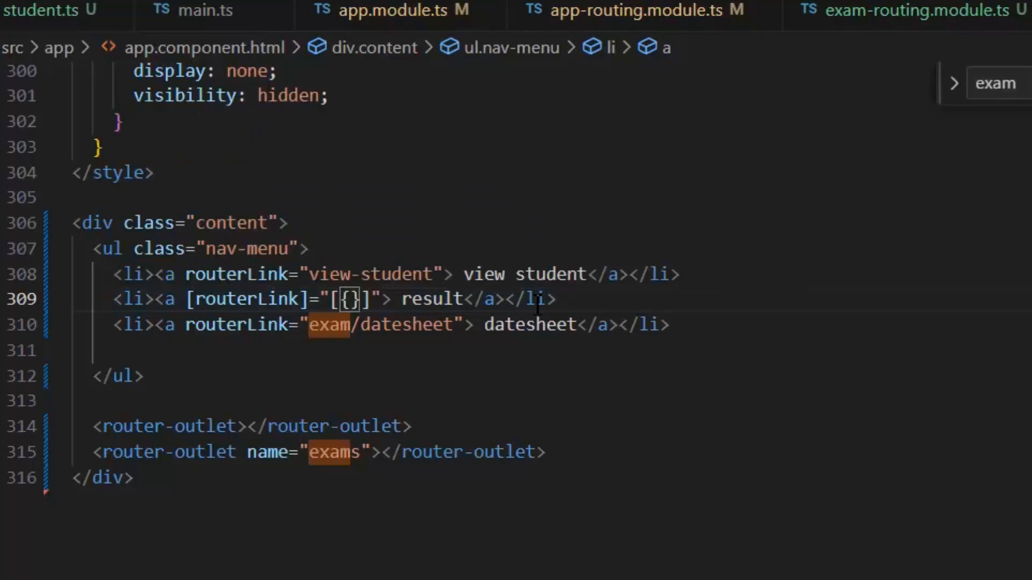
text(pp)
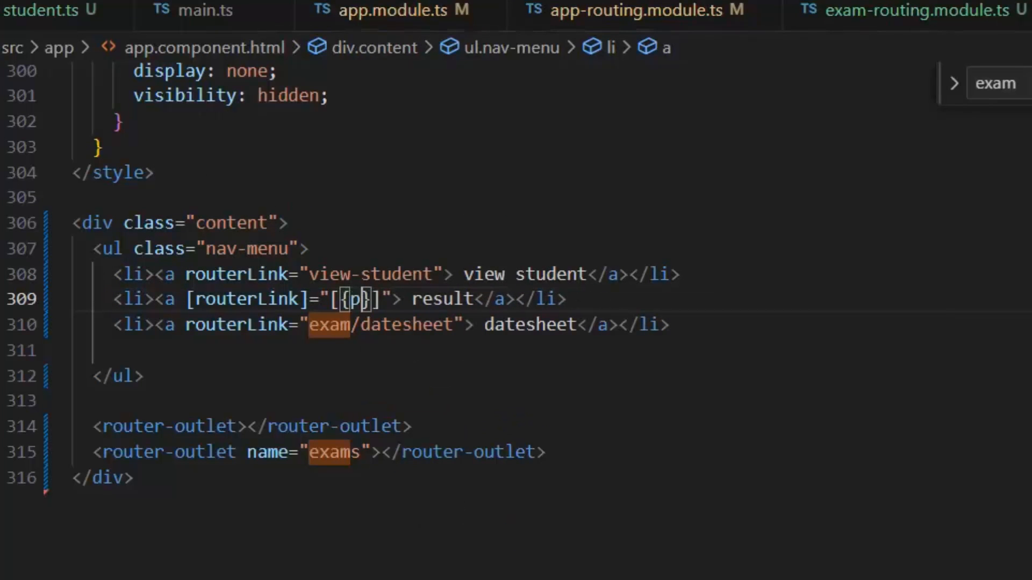
text(outlets:{)
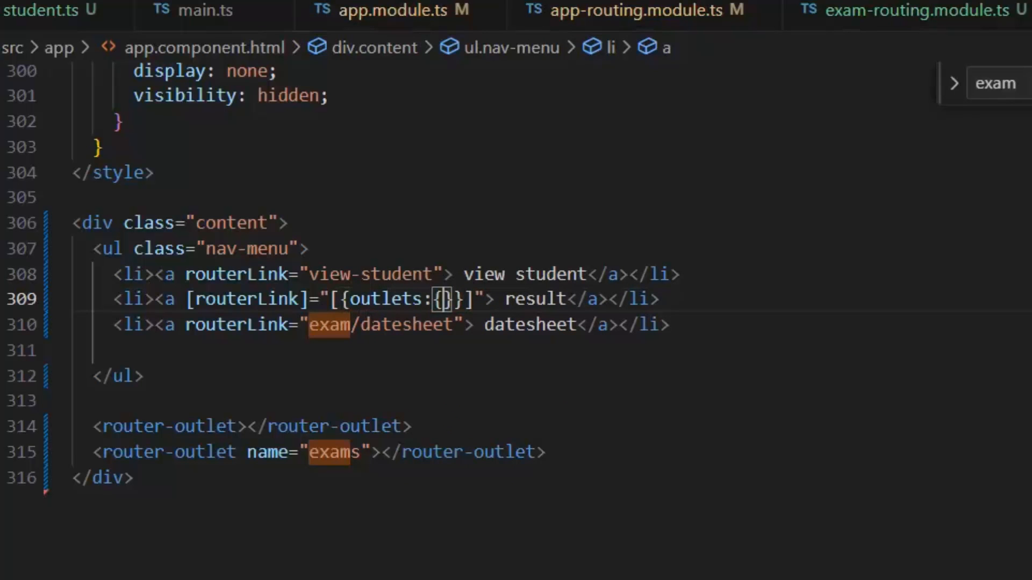
text(exams:[)
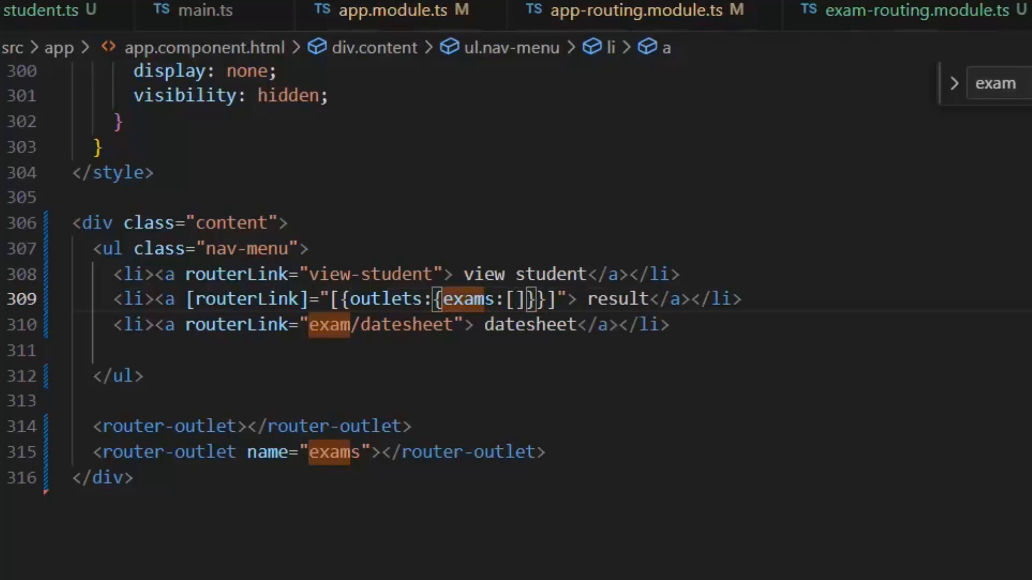
text('exam',')
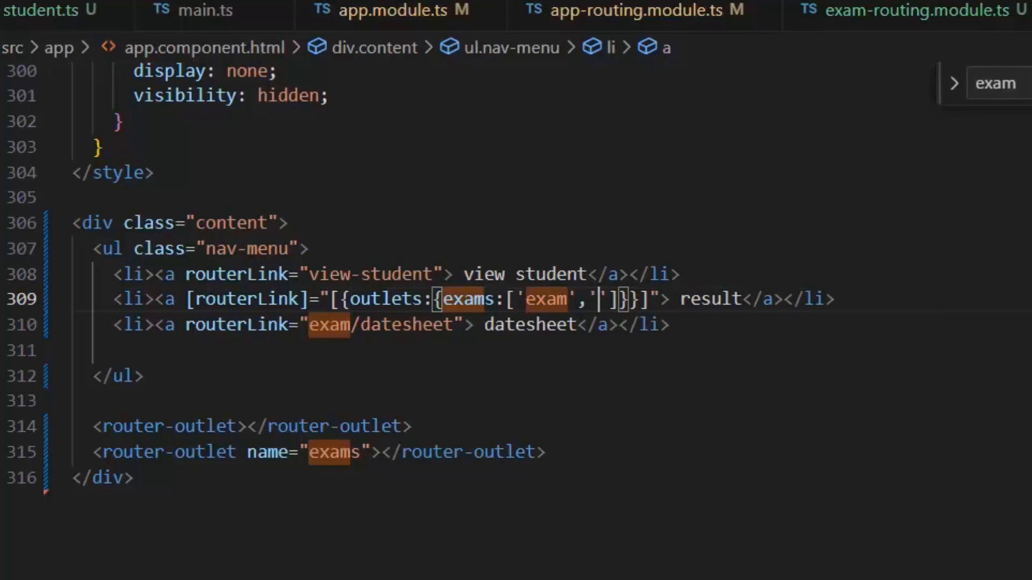
text(result)
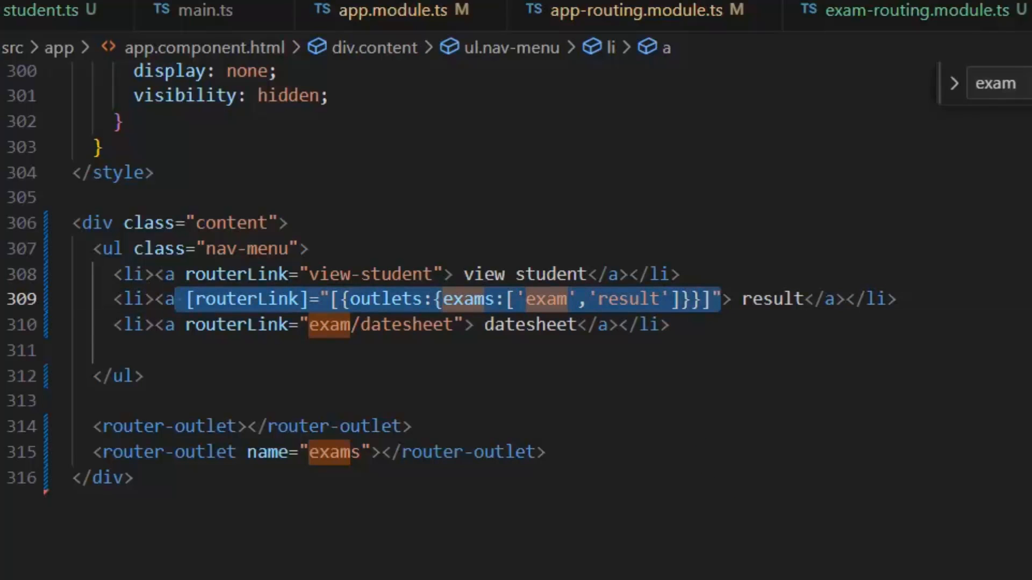
Copy that binding onto the datesheet link, using 'datesheet' as the path.
click(484, 324)
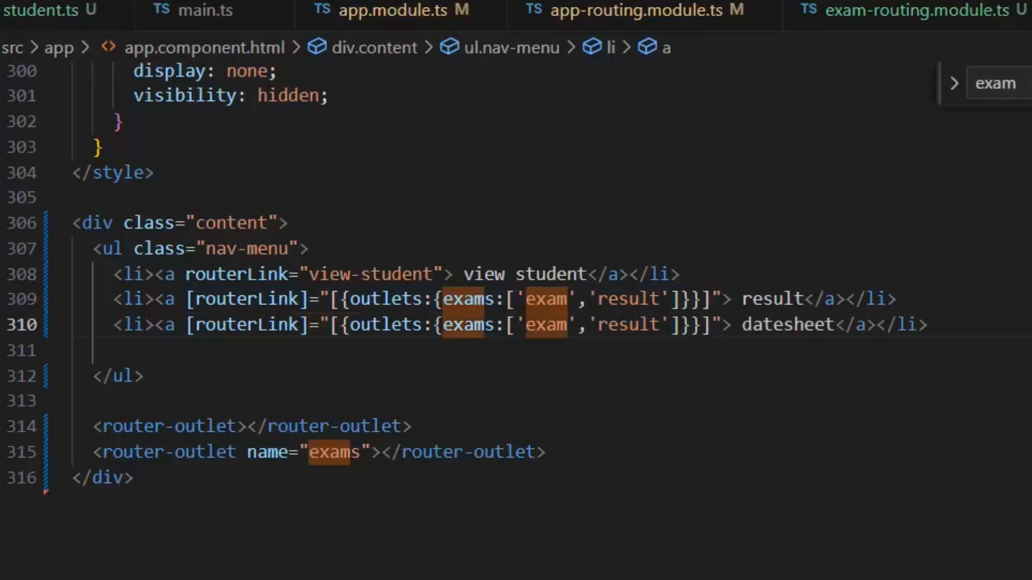
double_click(786, 325)
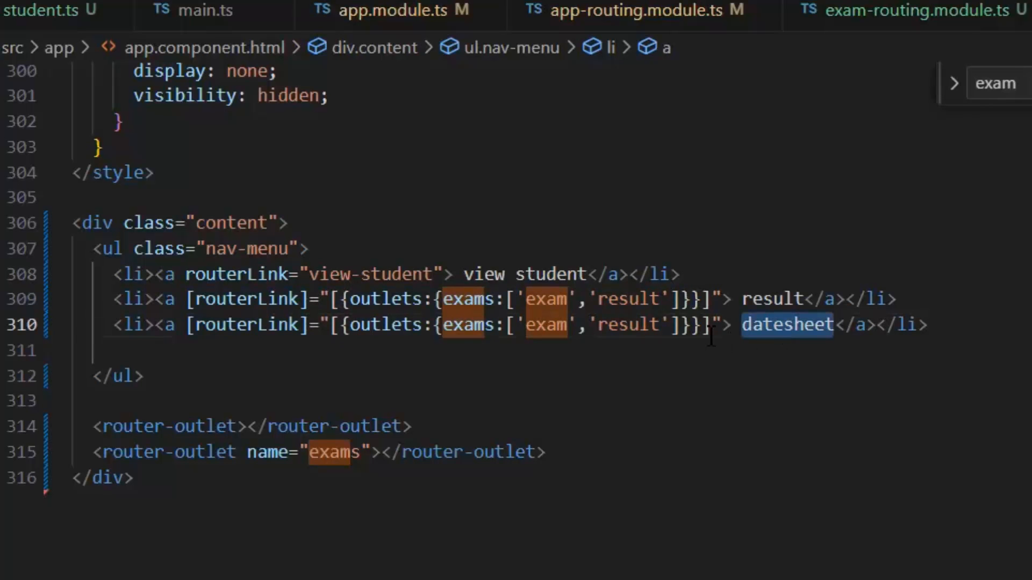
text(datesheet)
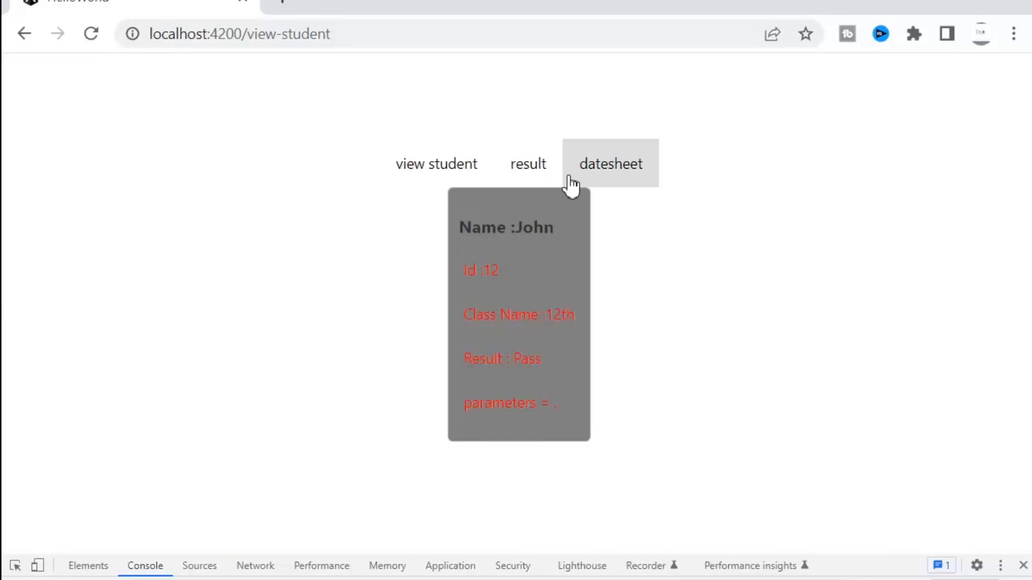
mouse_move(461, 357)
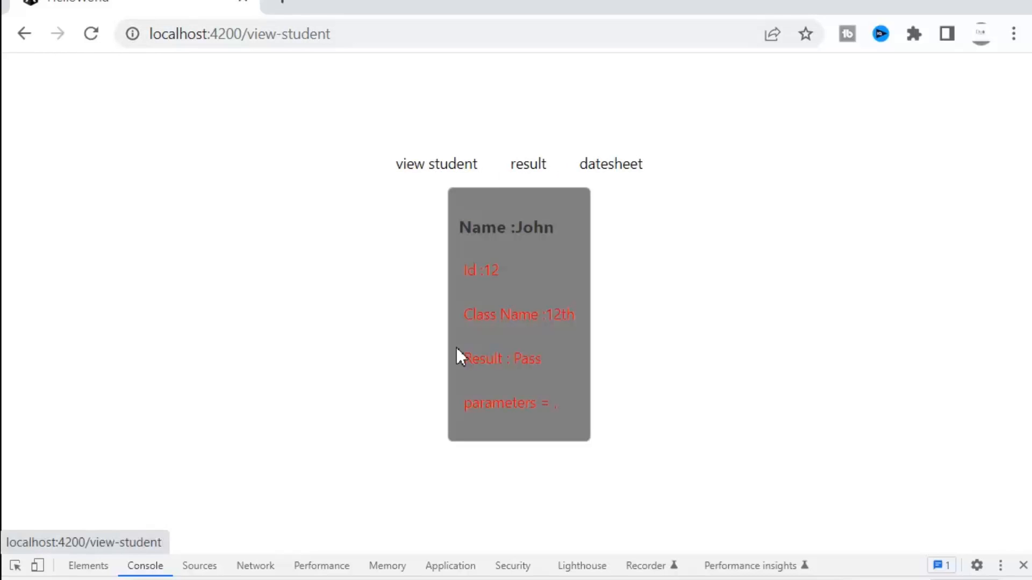
mouse_move(556, 166)
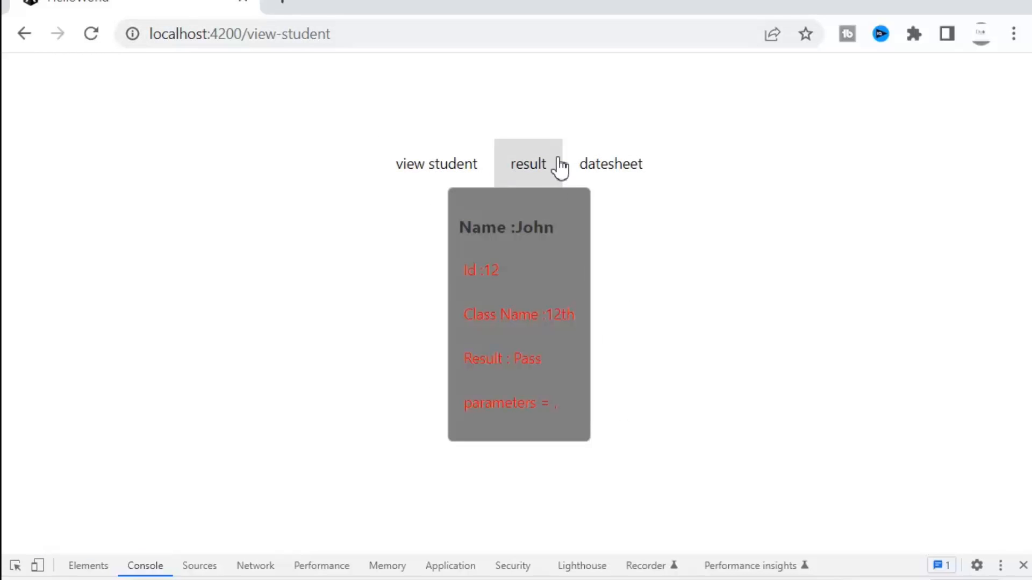
Open the result and datesheet exam pages in the exams outlet below the student card.
click(527, 164)
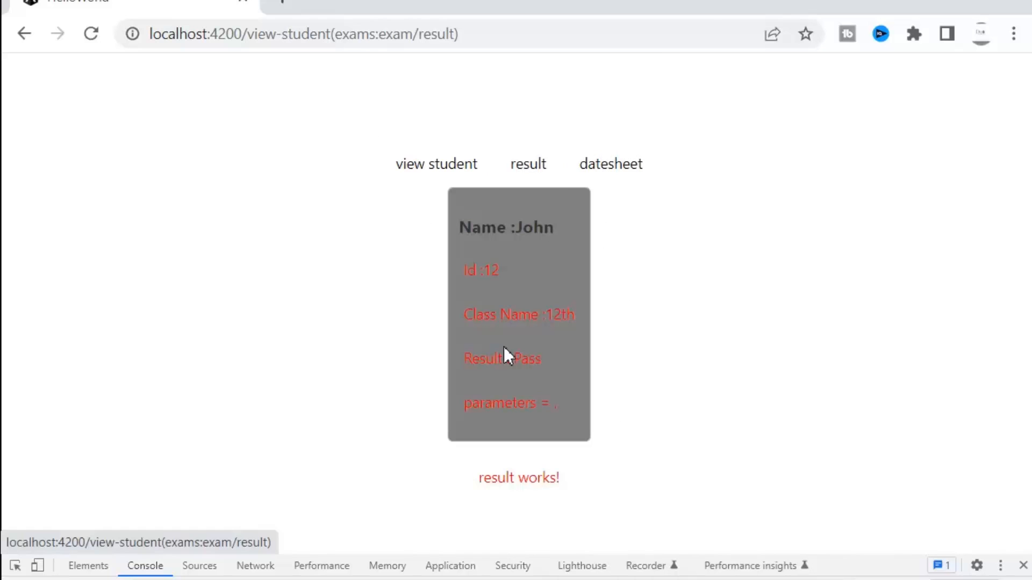
mouse_move(487, 475)
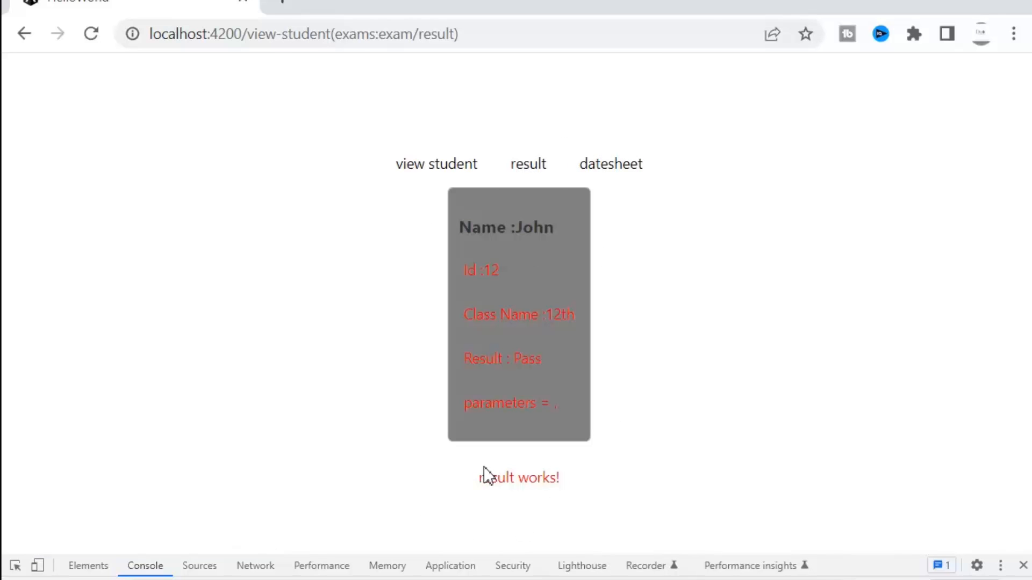
mouse_move(416, 64)
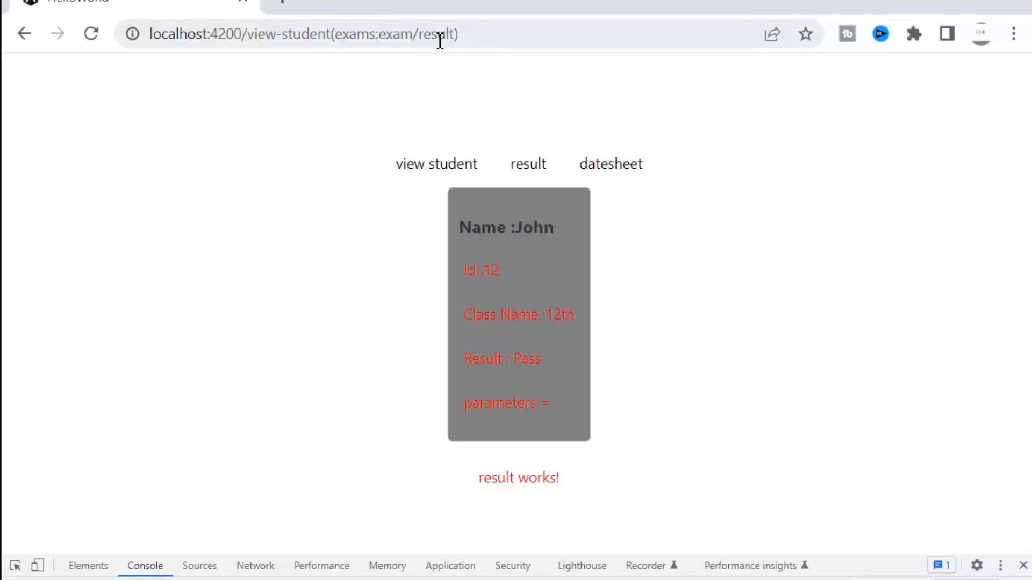
mouse_move(619, 129)
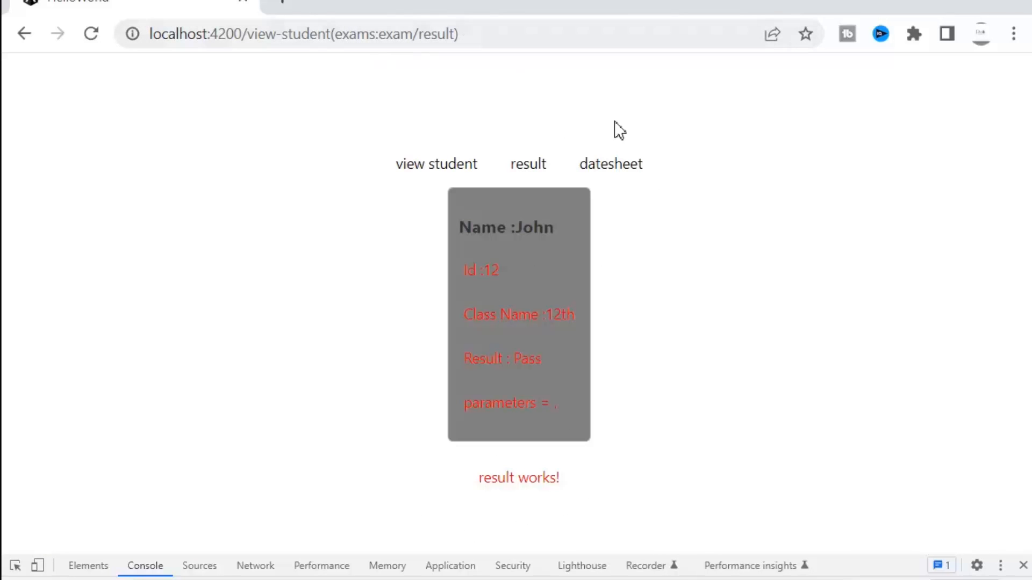
click(610, 164)
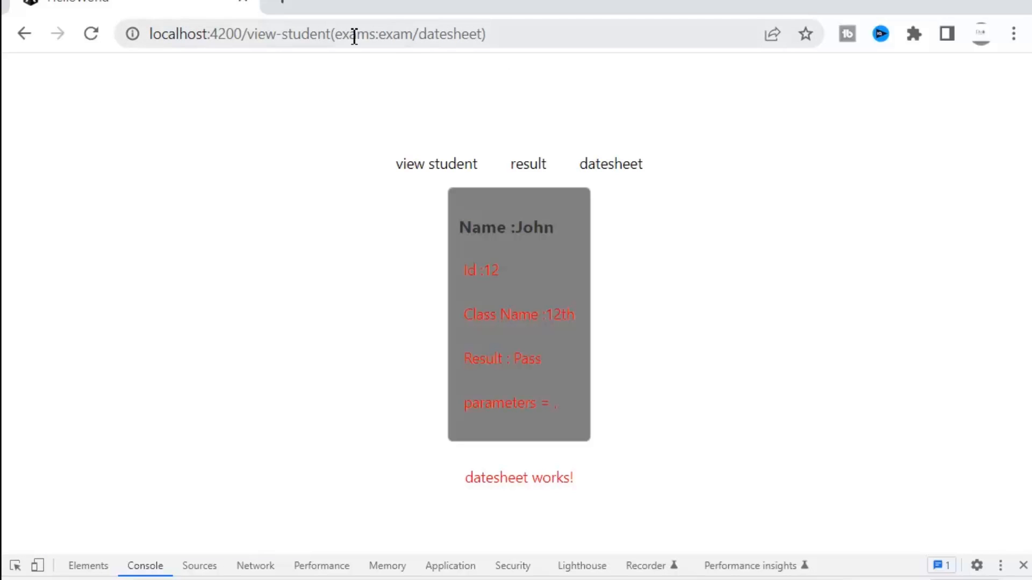
mouse_move(420, 72)
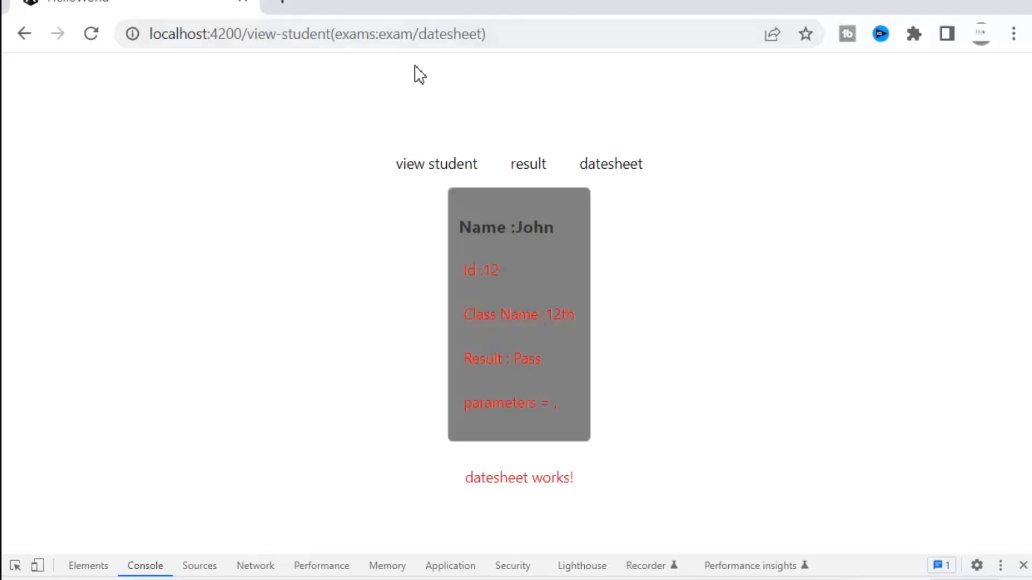